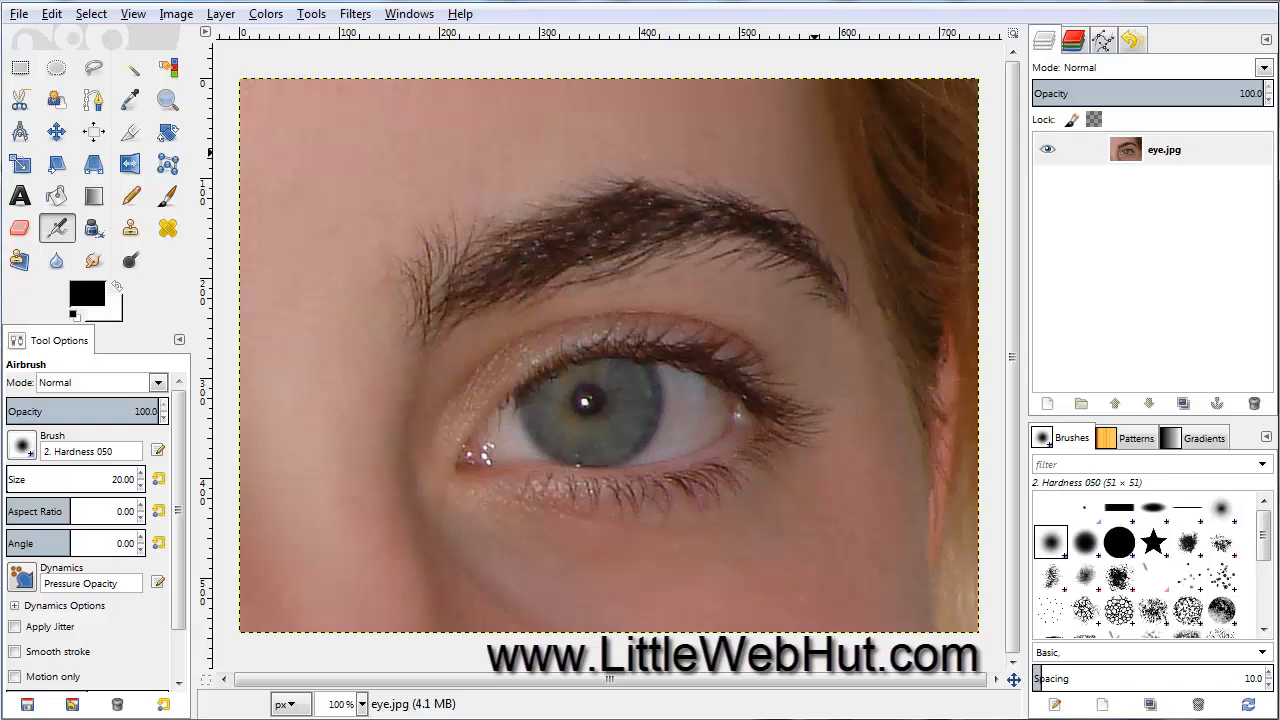
{"action": "mouse_move", "coordinate": [1119, 216]}
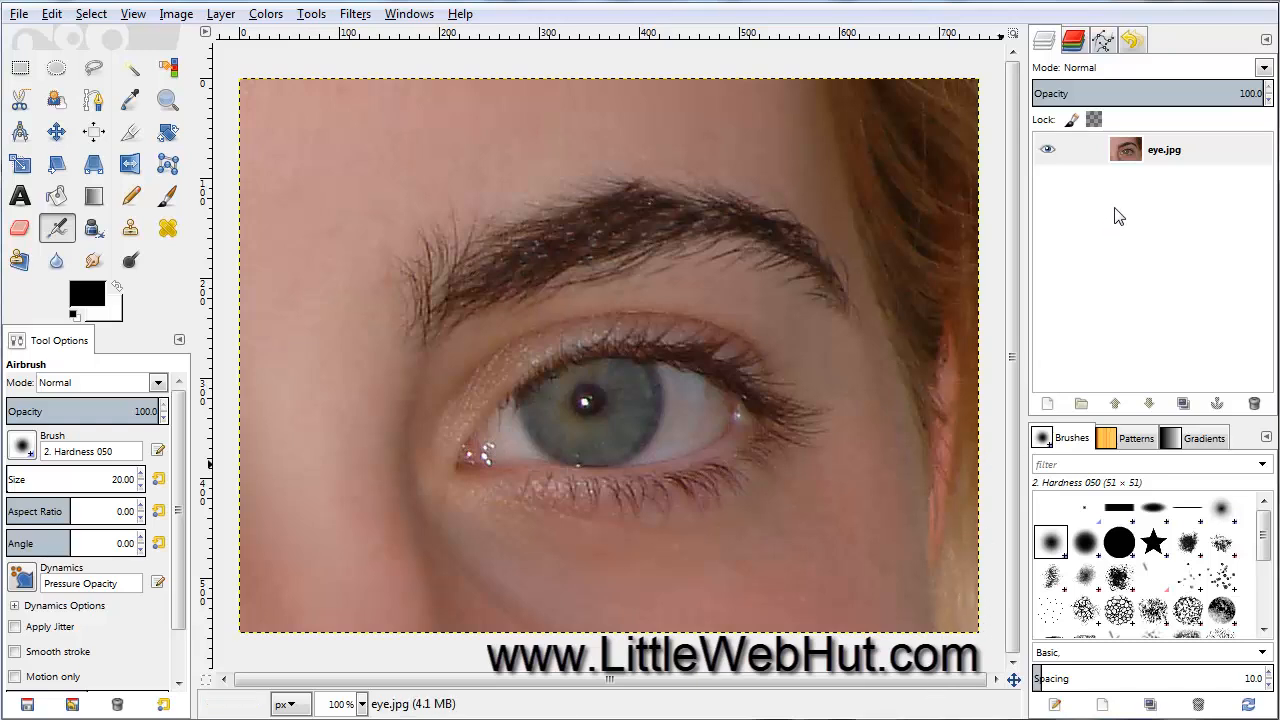
Step: Add an alpha channel to the eye.jpg layer from its layer context menu
{"action": "right_click", "coordinate": [1165, 149]}
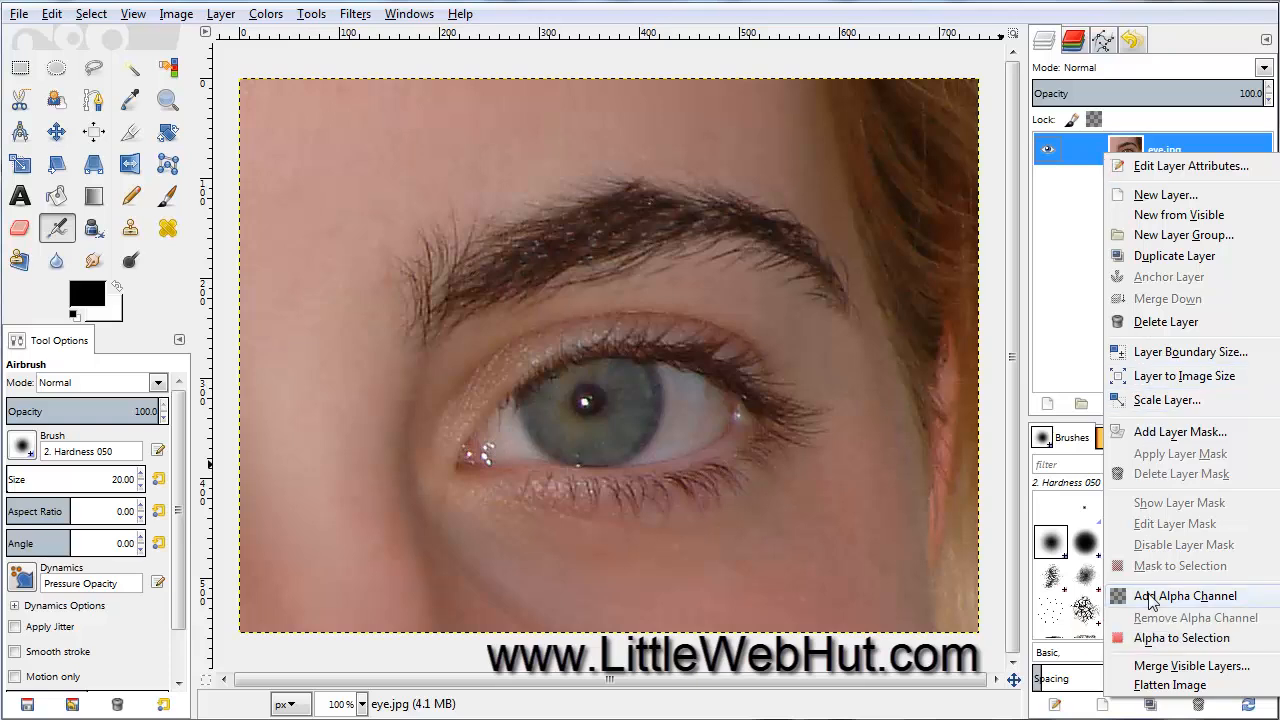
{"action": "left_click", "coordinate": [1185, 595]}
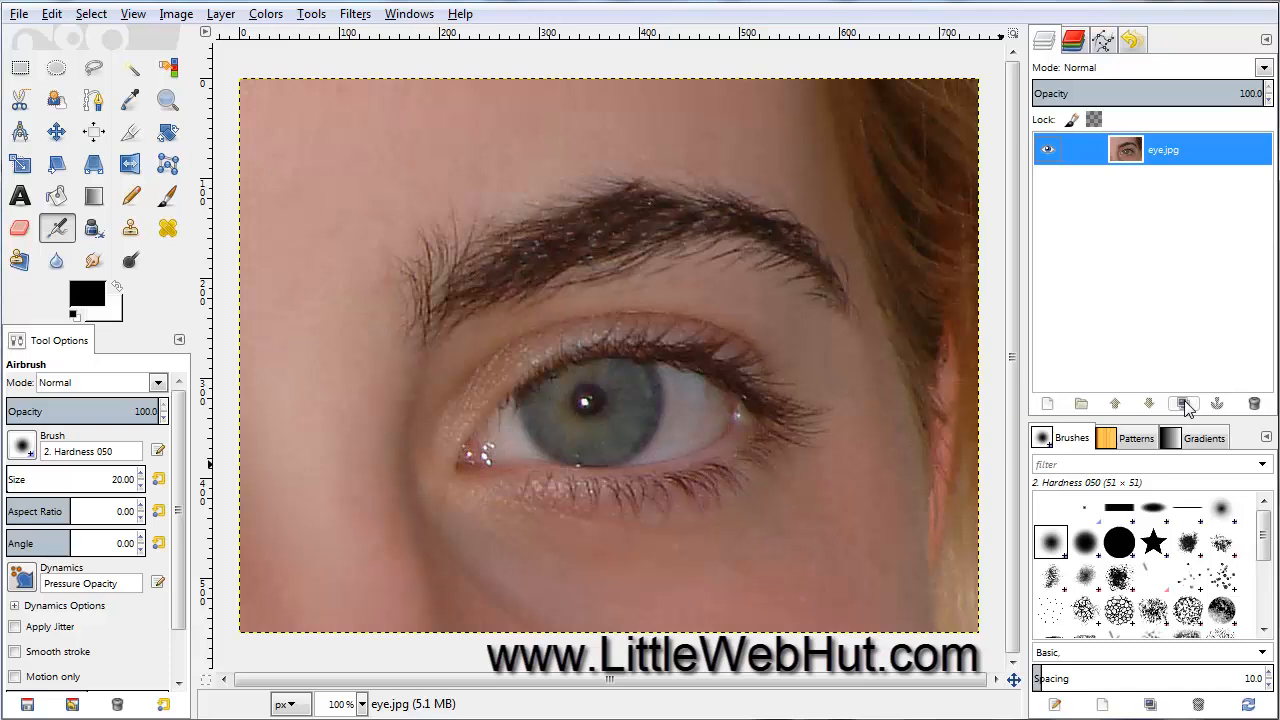
Step: Duplicate the eye.jpg layer and desaturate the copy to grayscale using Lightness
{"action": "left_click", "coordinate": [1184, 403]}
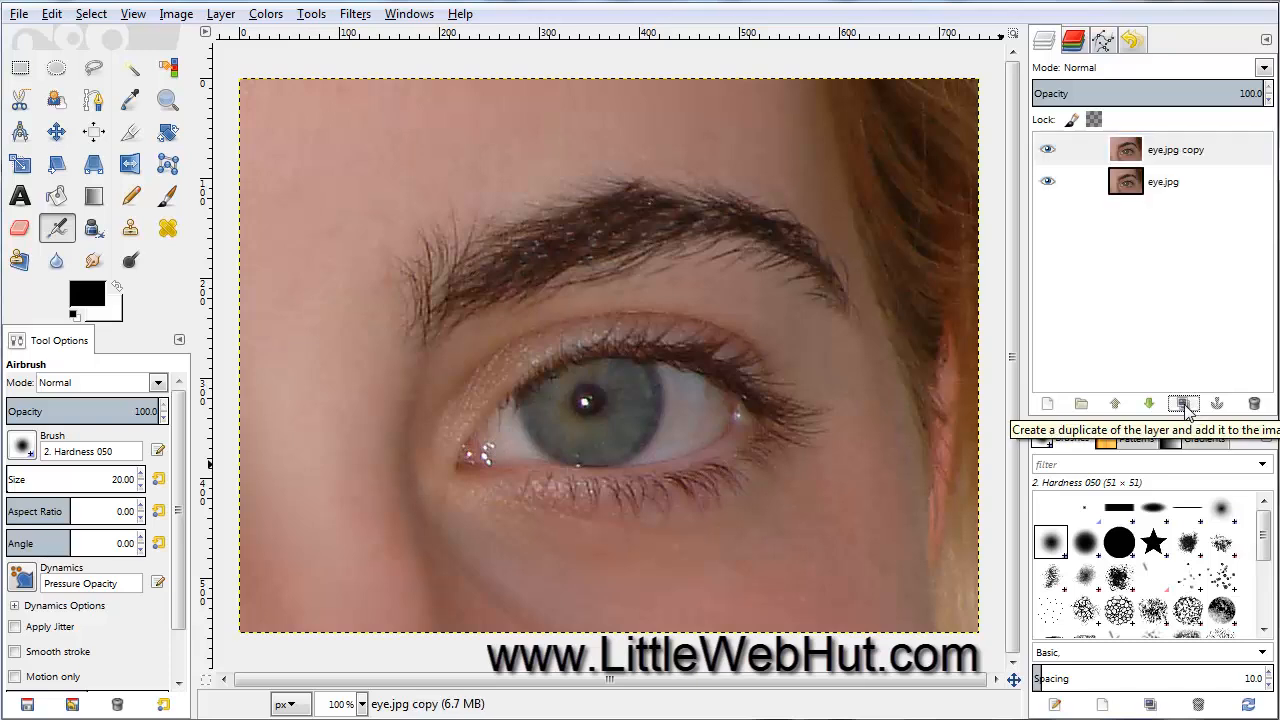
{"action": "left_click", "coordinate": [265, 13]}
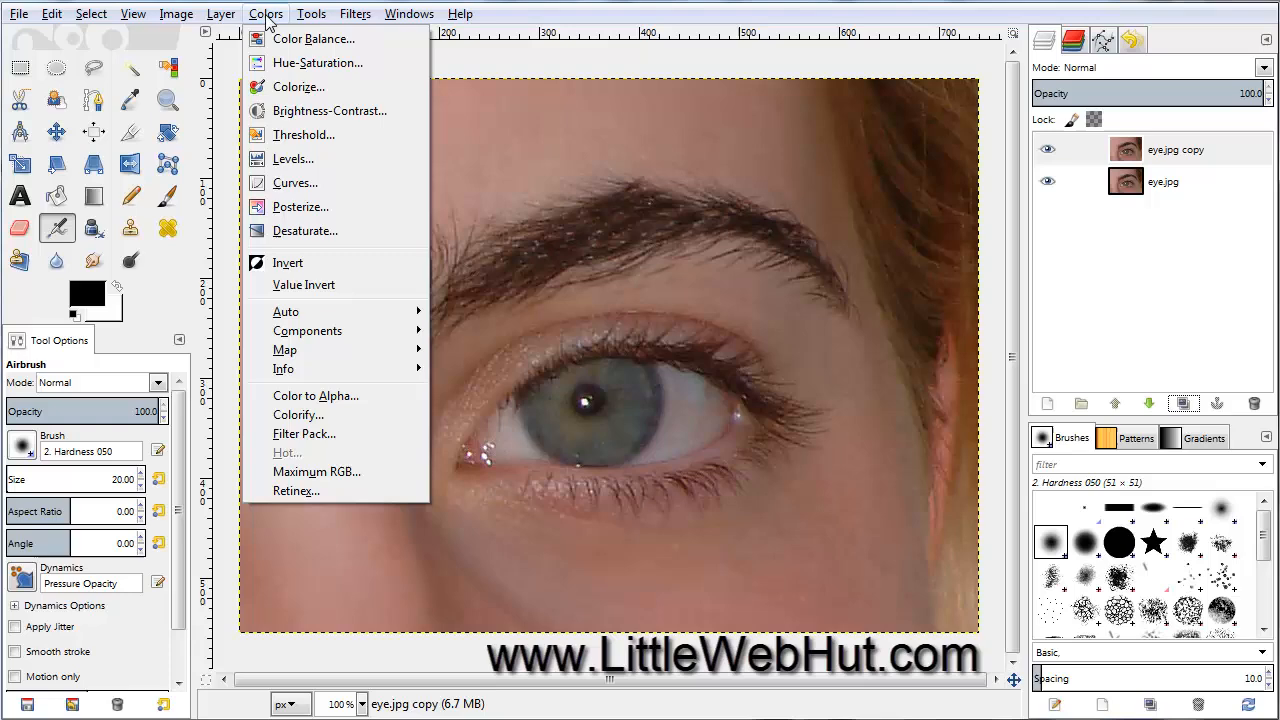
{"action": "left_click", "coordinate": [305, 230]}
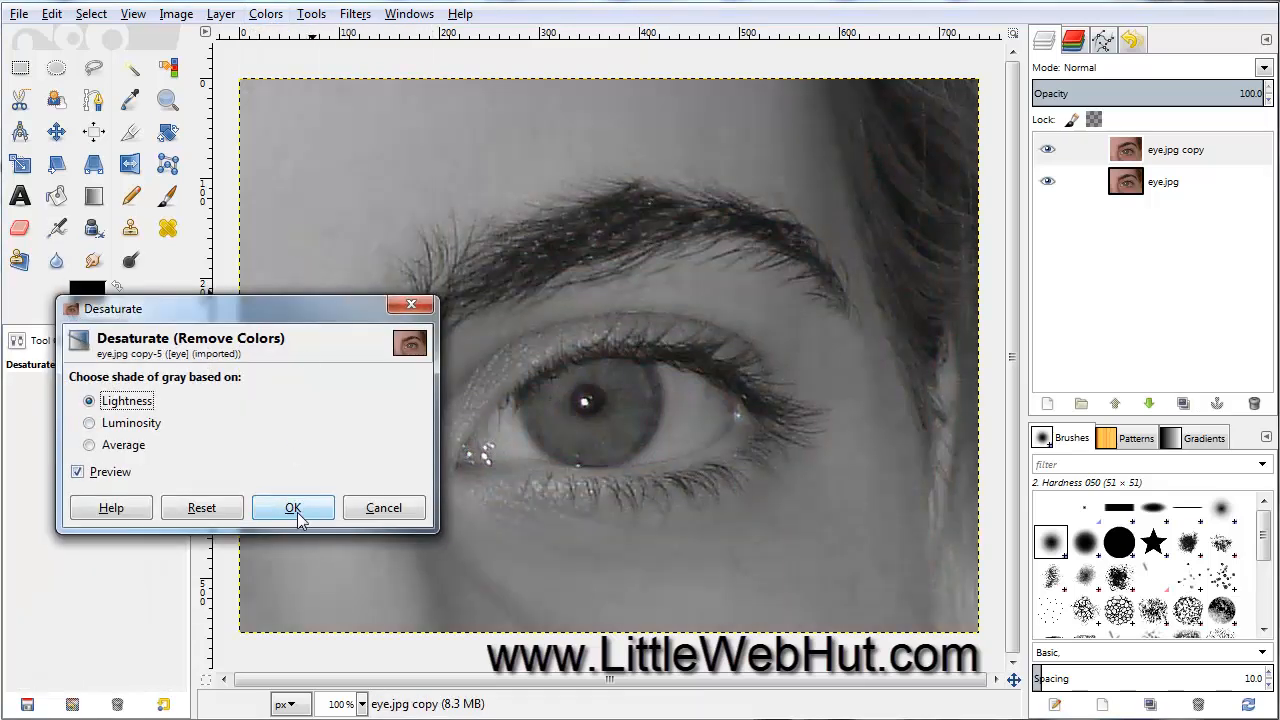
{"action": "left_click", "coordinate": [293, 507]}
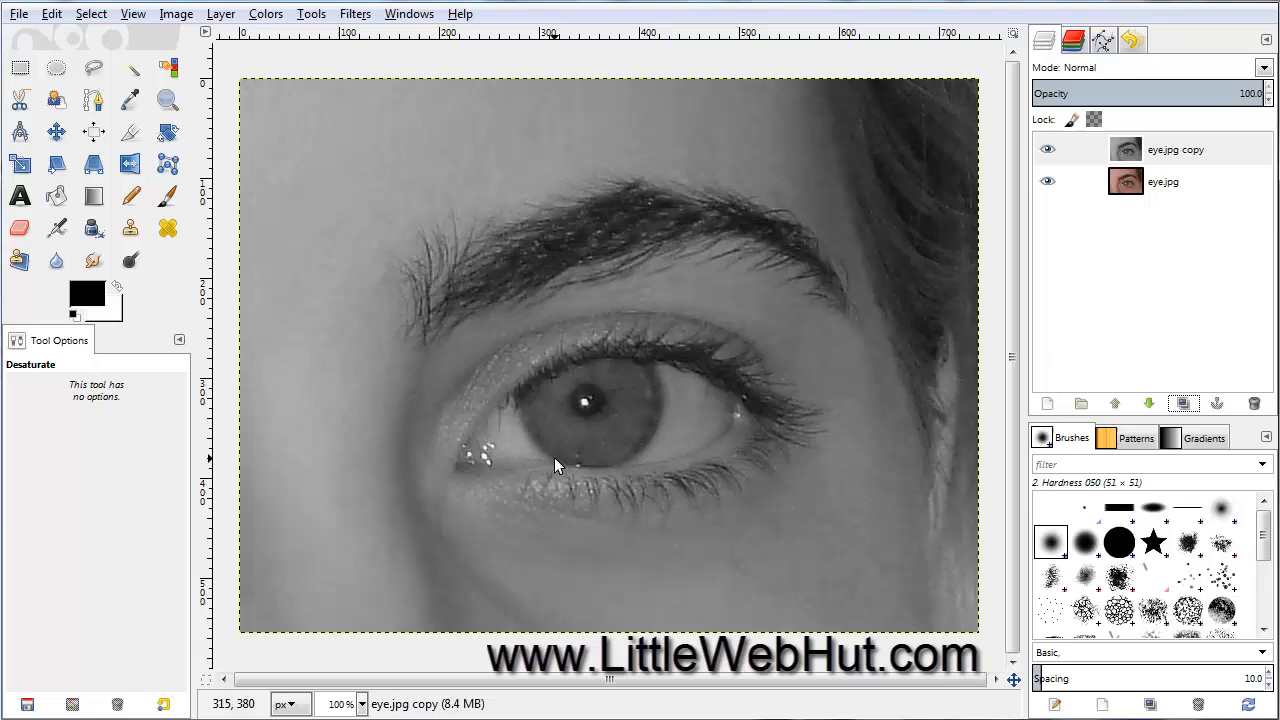
{"action": "mouse_move", "coordinate": [557, 467]}
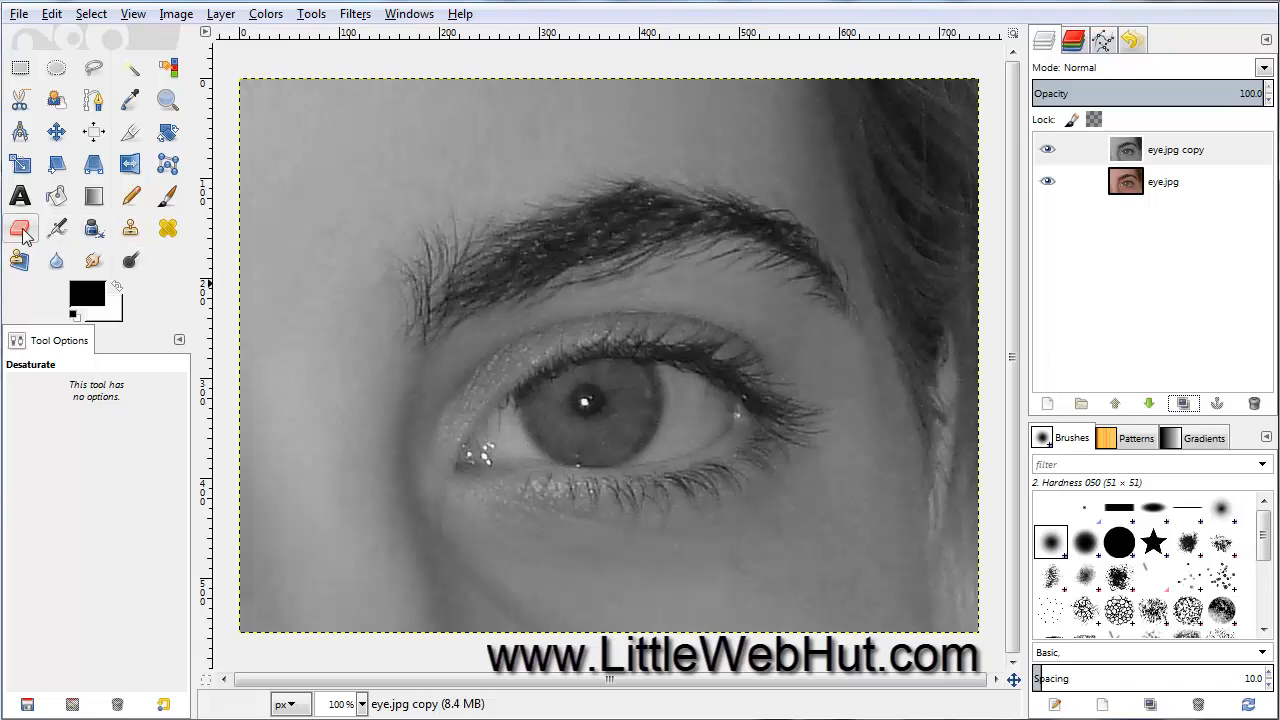
Step: Erase the iris from the grayscale copy, then make the original eye.jpg layer active
{"action": "left_click", "coordinate": [20, 228]}
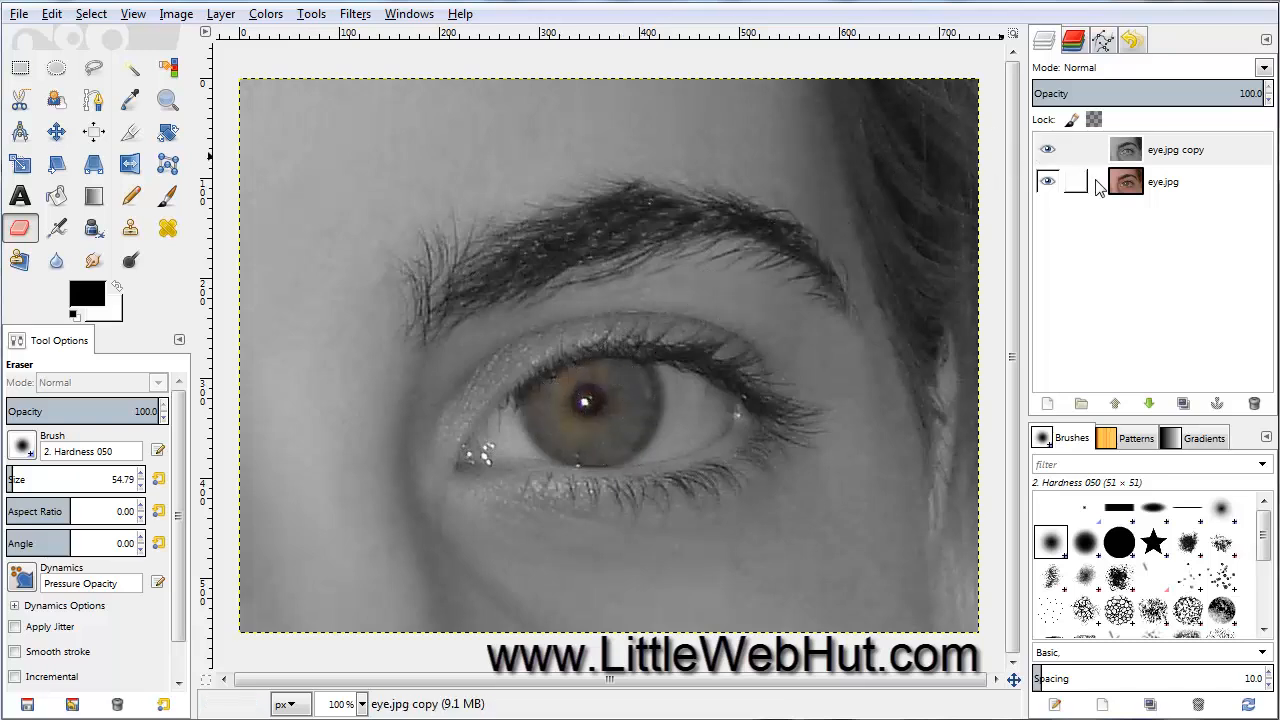
{"action": "left_click", "coordinate": [1164, 181]}
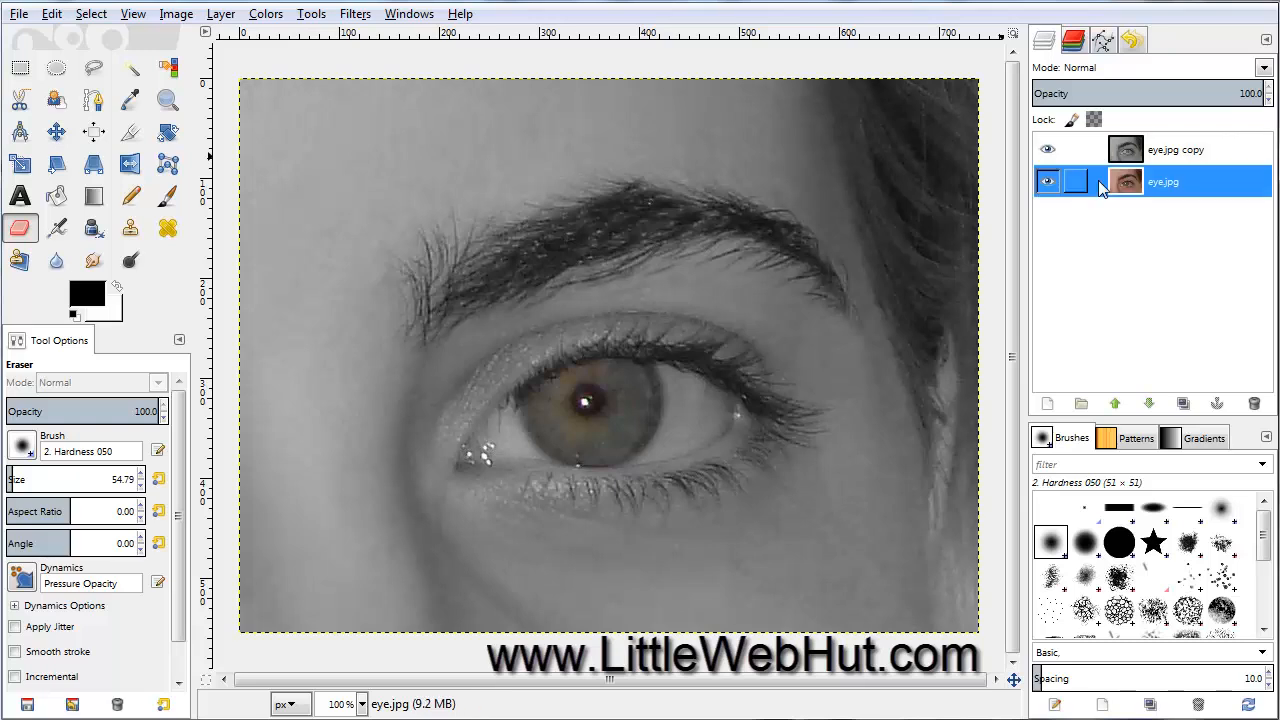
Step: Colorize the original eye.jpg layer with Hue 199 and Saturation 42
{"action": "left_click", "coordinate": [265, 13]}
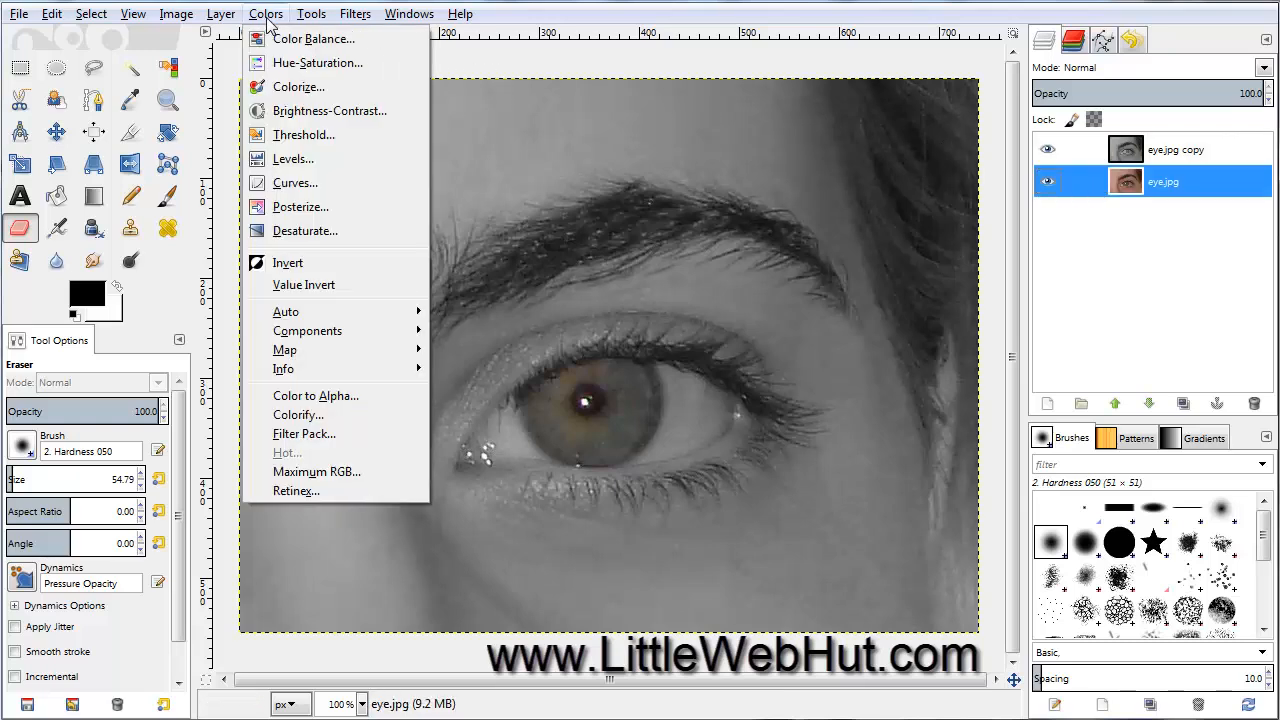
{"action": "mouse_move", "coordinate": [298, 87]}
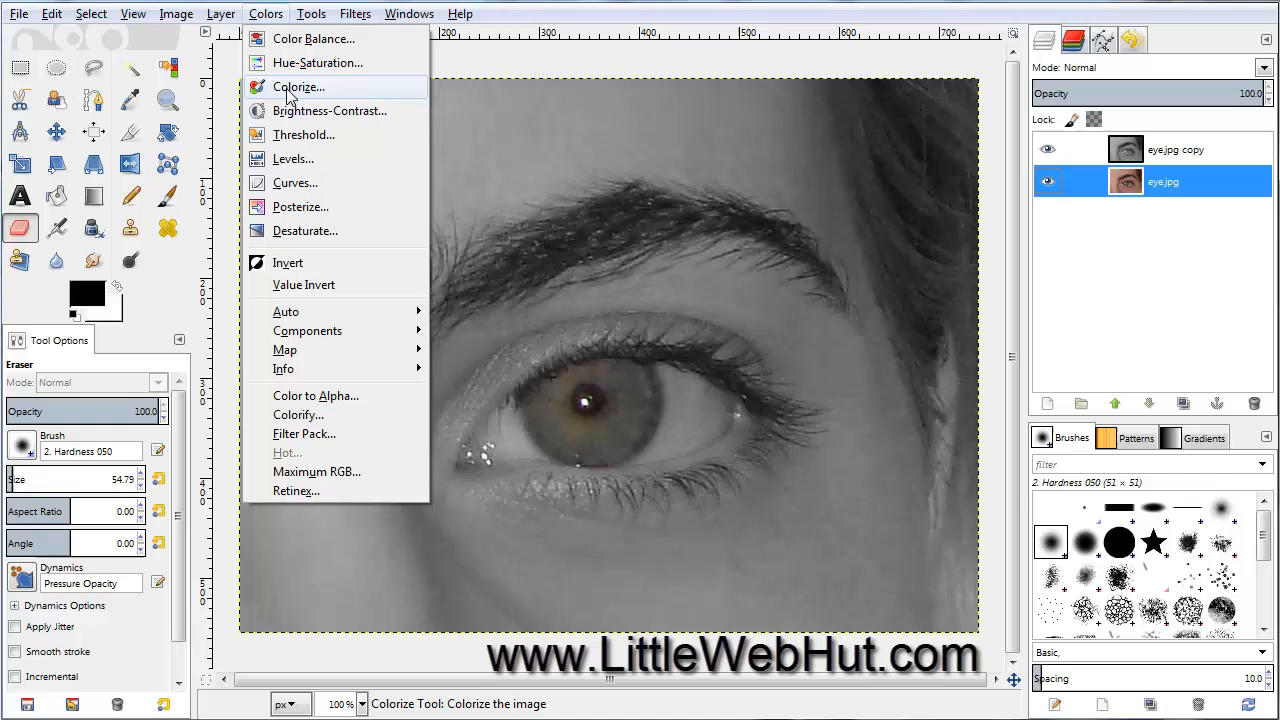
{"action": "left_click", "coordinate": [298, 87]}
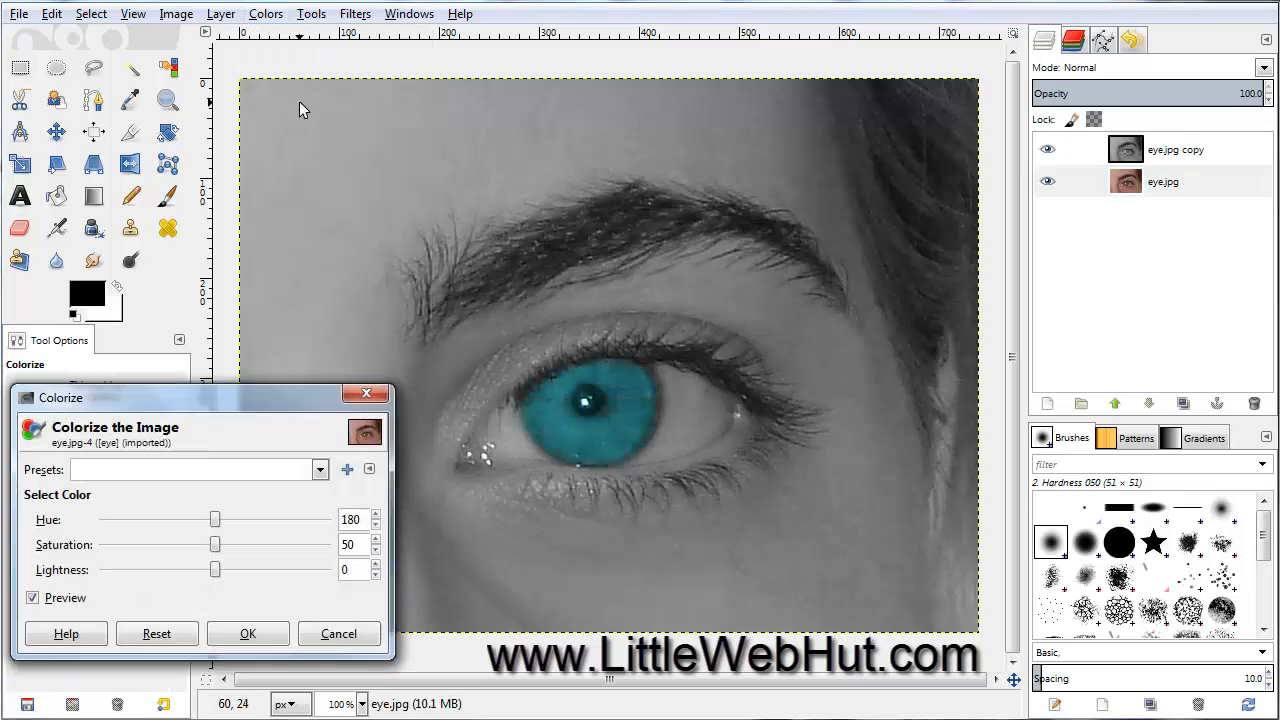
{"action": "mouse_move", "coordinate": [267, 408]}
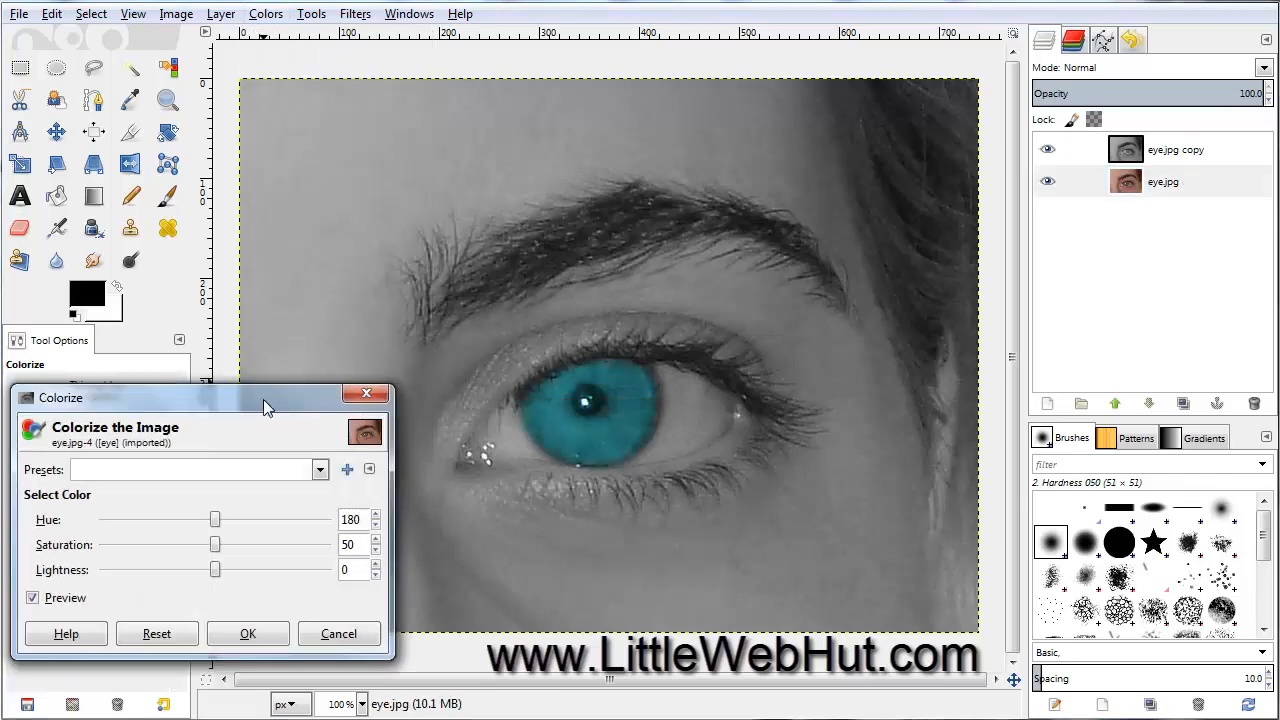
{"action": "left_click_drag", "start_coordinate": [214, 518], "coordinate": [220, 518]}
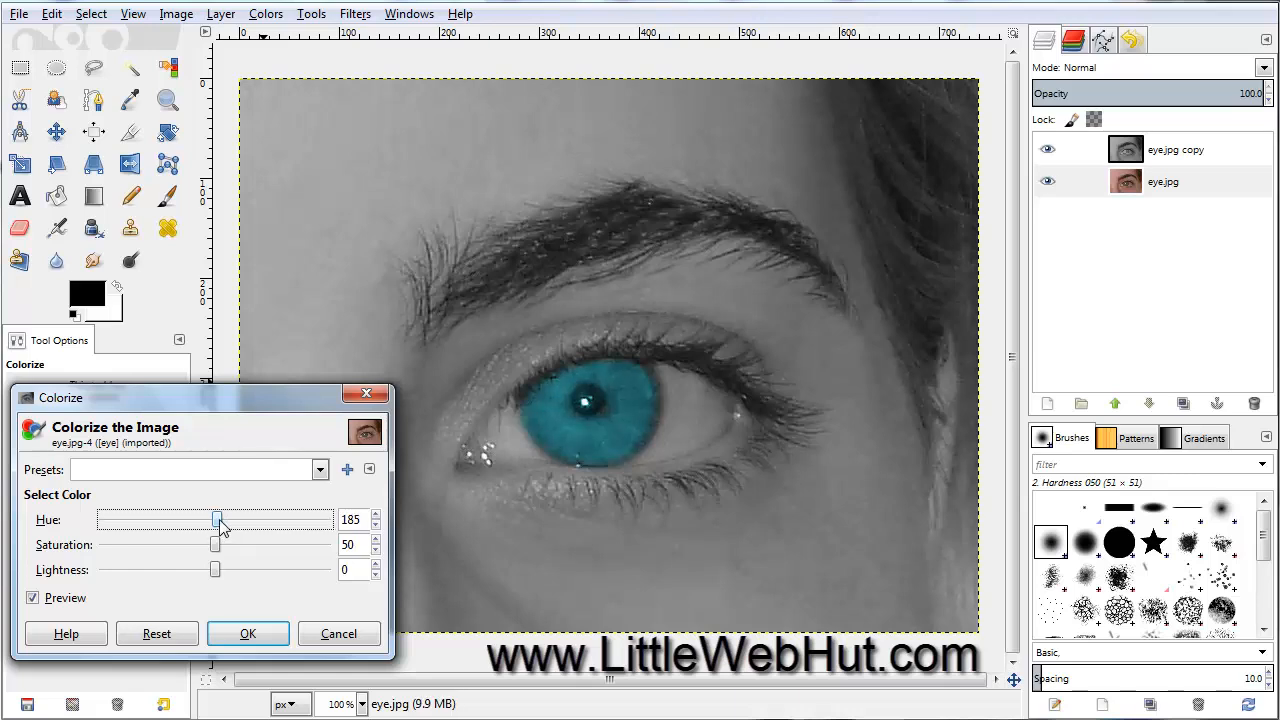
{"action": "left_click_drag", "start_coordinate": [215, 519], "coordinate": [227, 519]}
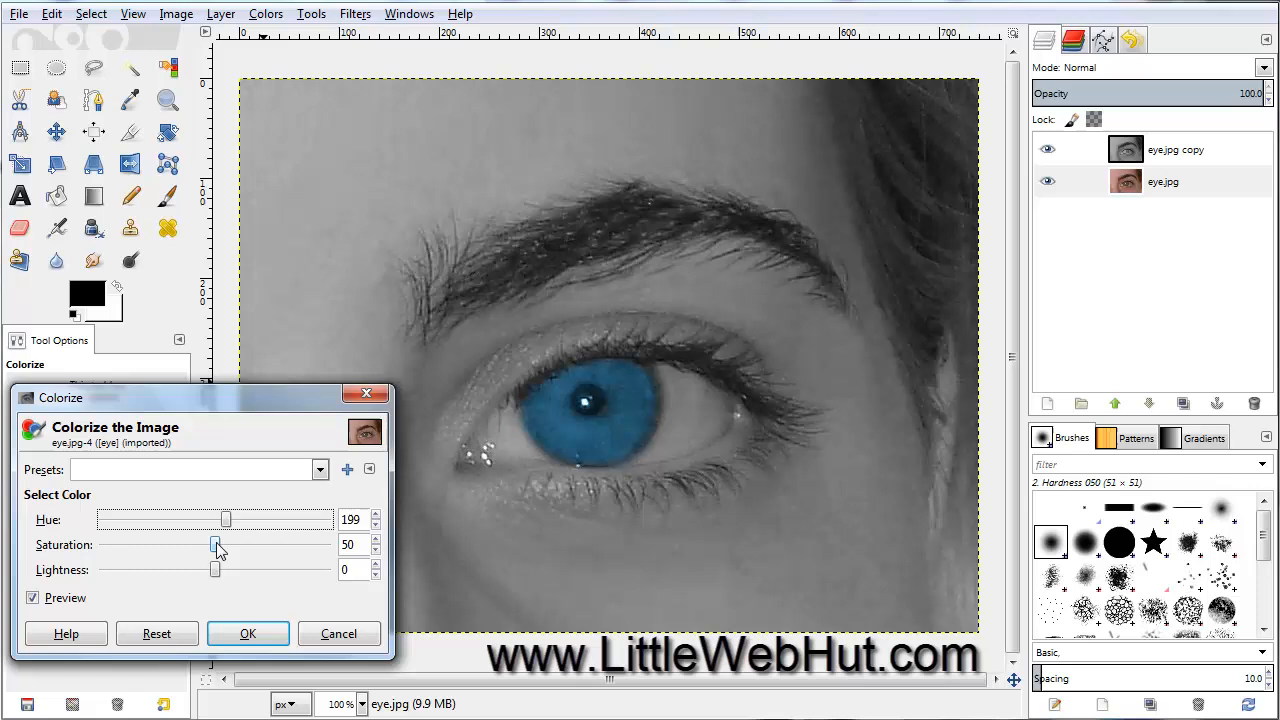
{"action": "left_click_drag", "start_coordinate": [219, 544], "coordinate": [213, 544]}
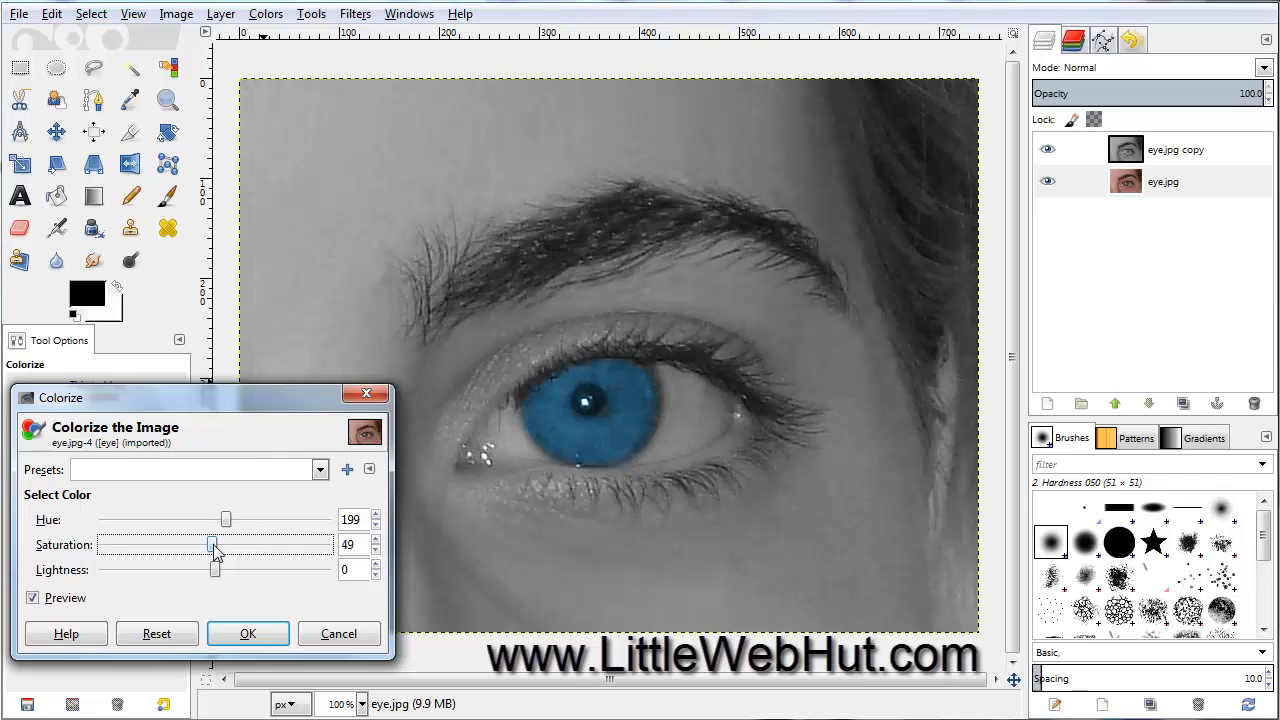
{"action": "left_click_drag", "start_coordinate": [213, 544], "coordinate": [207, 544]}
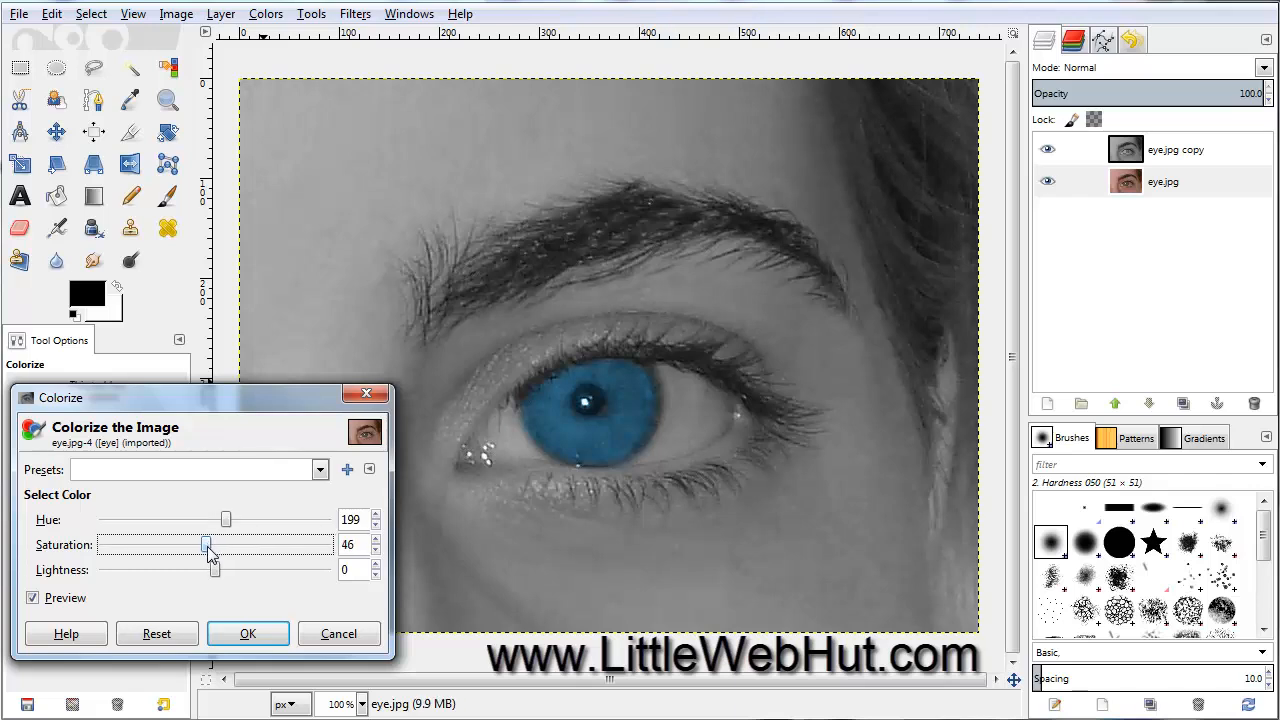
{"action": "left_click_drag", "start_coordinate": [208, 544], "coordinate": [198, 544]}
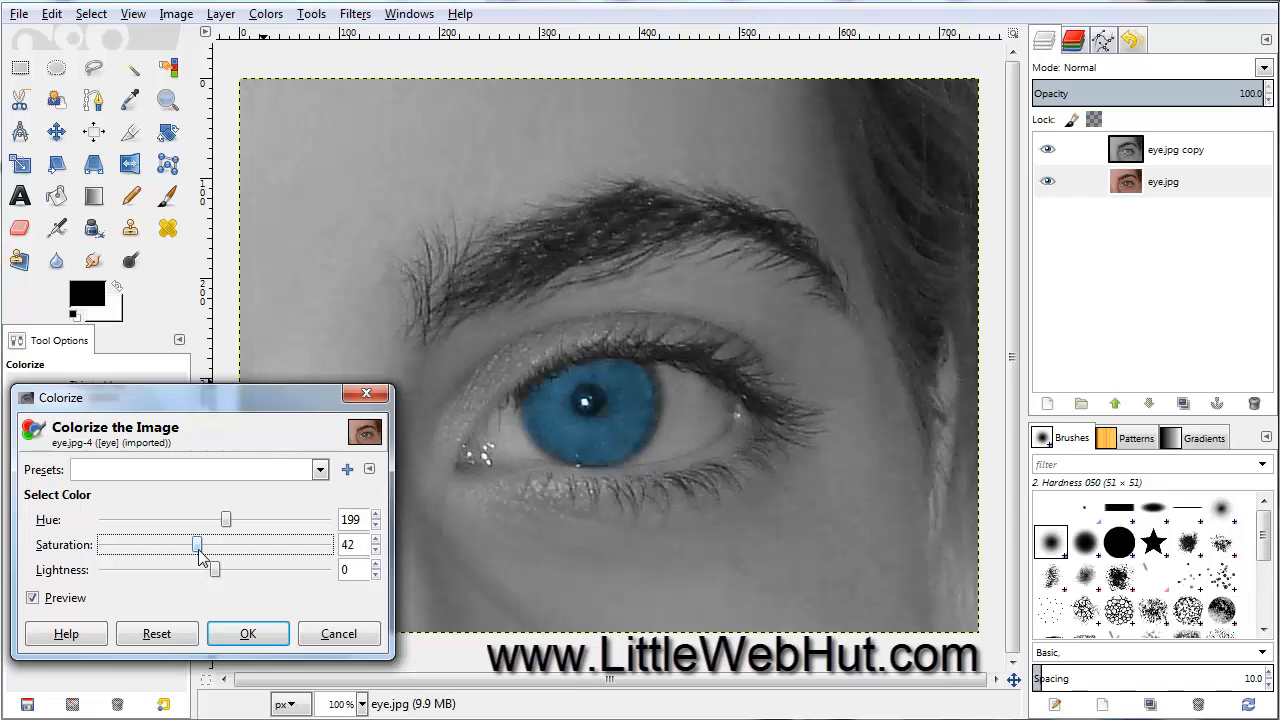
{"action": "left_click", "coordinate": [247, 633]}
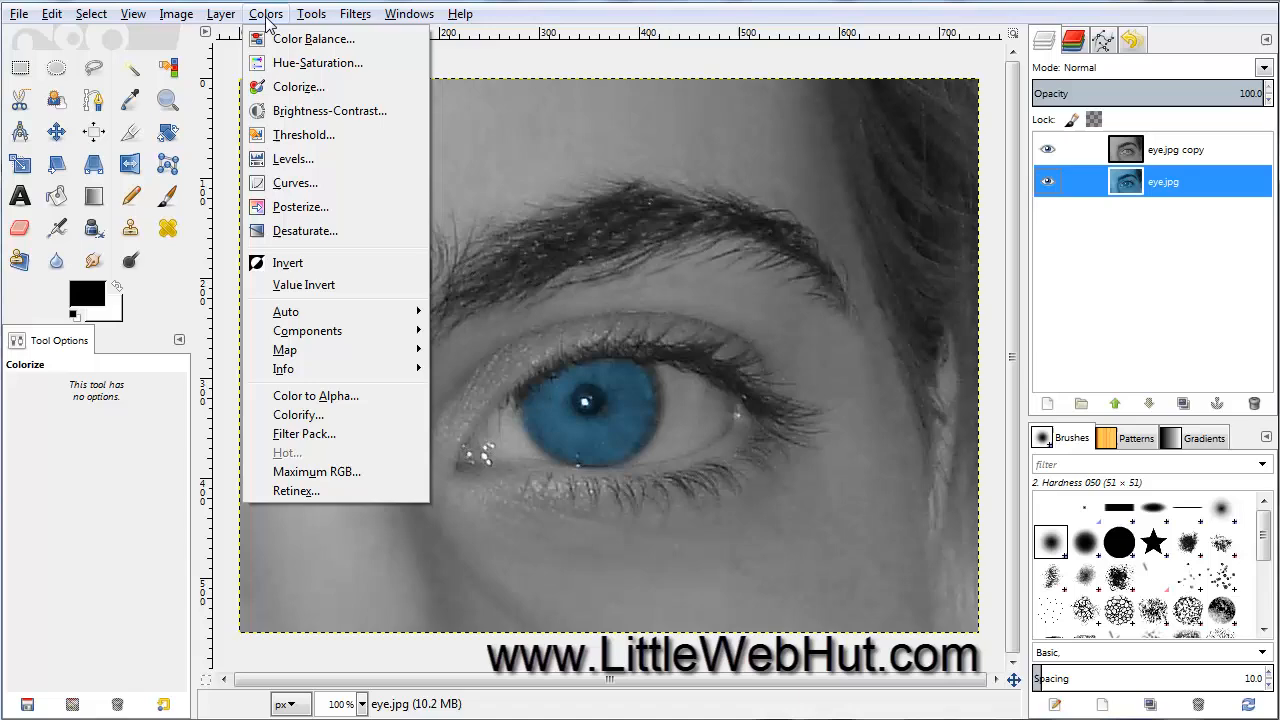
{"action": "mouse_move", "coordinate": [329, 111]}
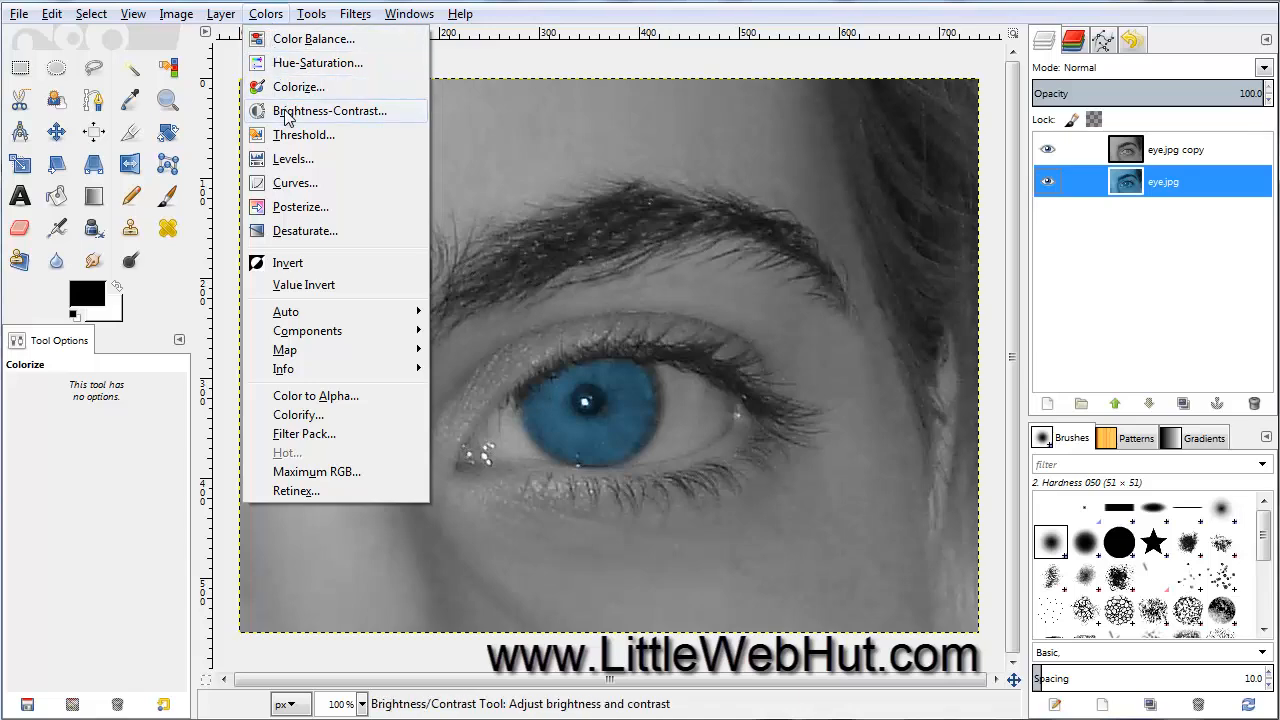
Step: Apply Brightness 12 and Contrast 43 to the blue layer, then select the grayscale copy
{"action": "left_click", "coordinate": [330, 111]}
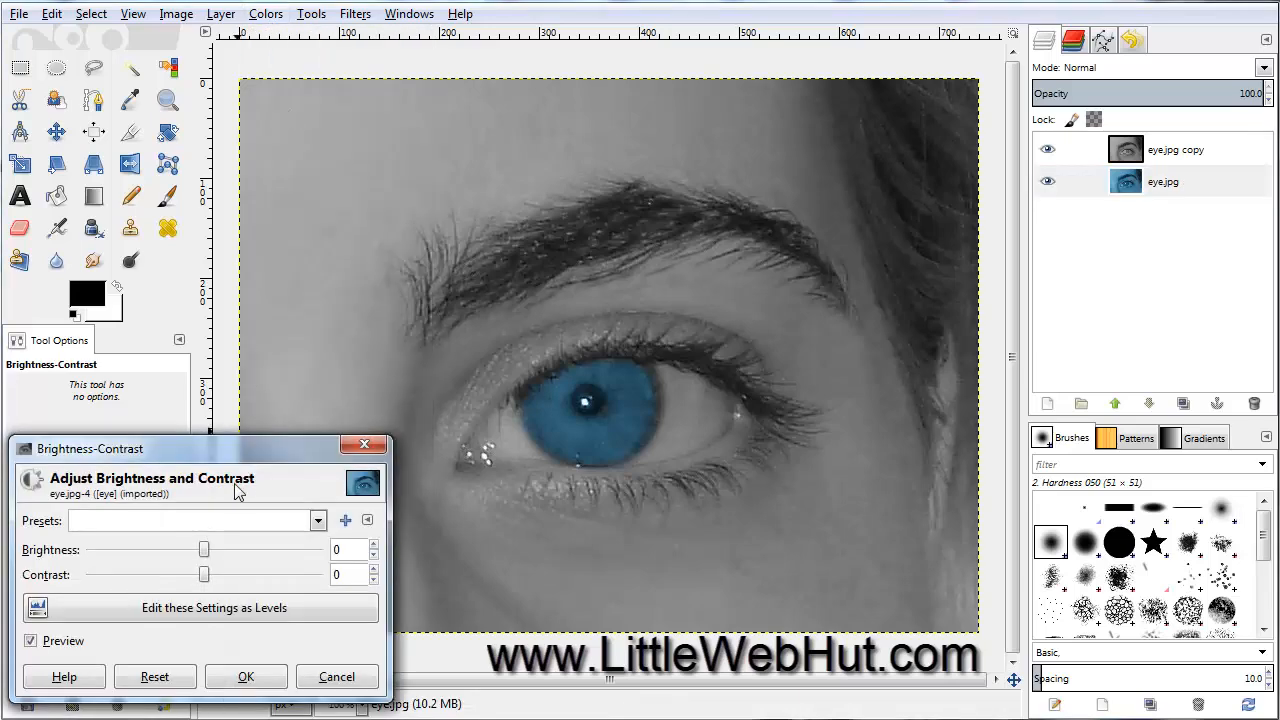
{"action": "left_click_drag", "start_coordinate": [204, 549], "coordinate": [215, 549]}
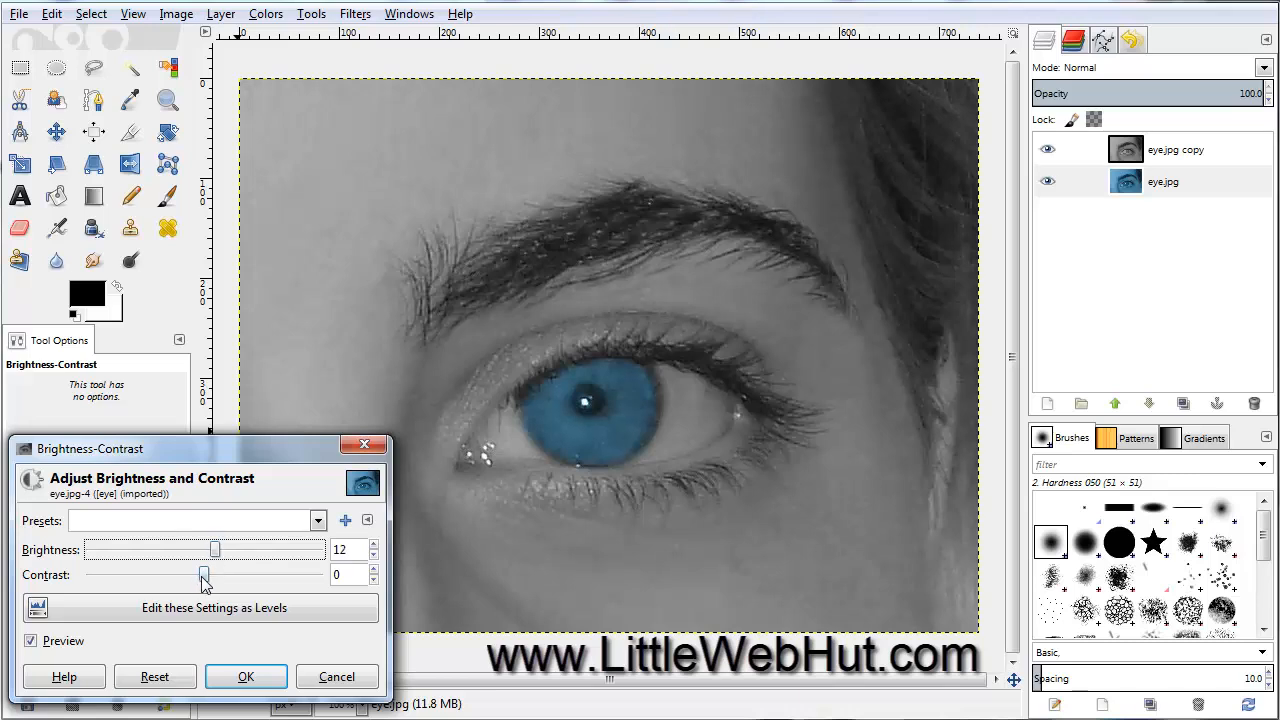
{"action": "left_click_drag", "start_coordinate": [203, 575], "coordinate": [213, 575]}
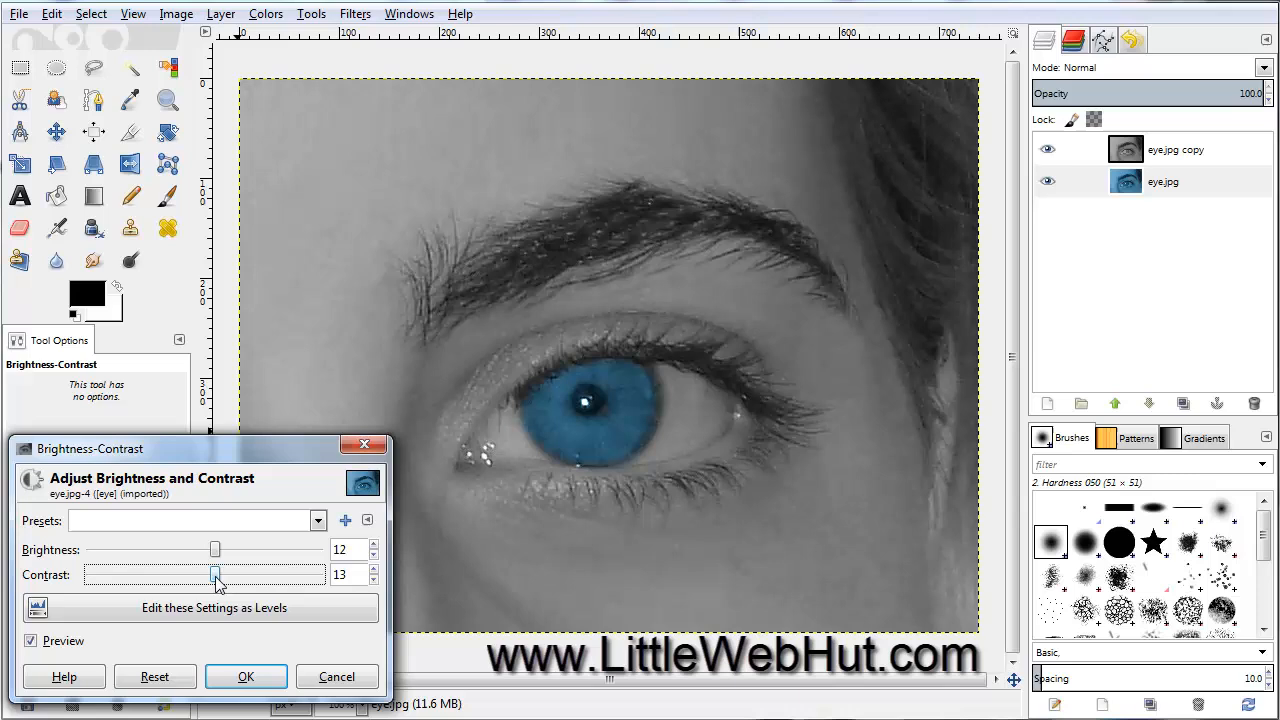
{"action": "left_click_drag", "start_coordinate": [214, 574], "coordinate": [242, 574]}
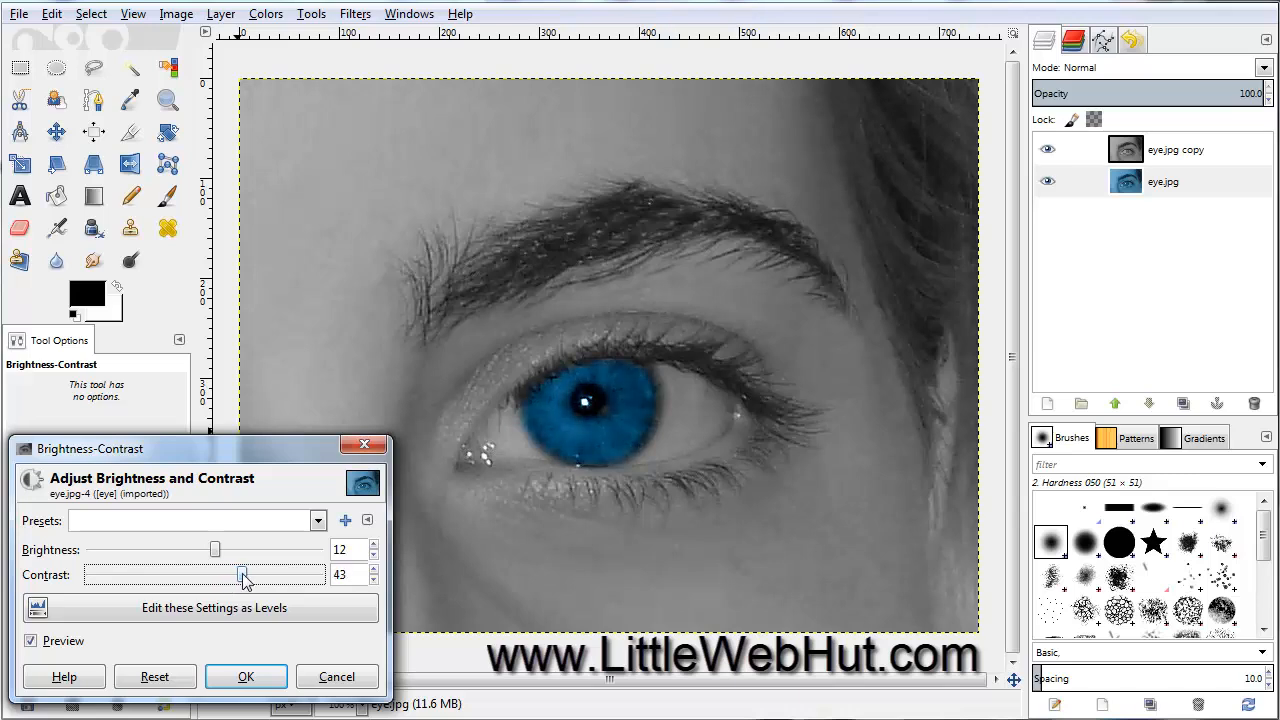
{"action": "mouse_move", "coordinate": [246, 582]}
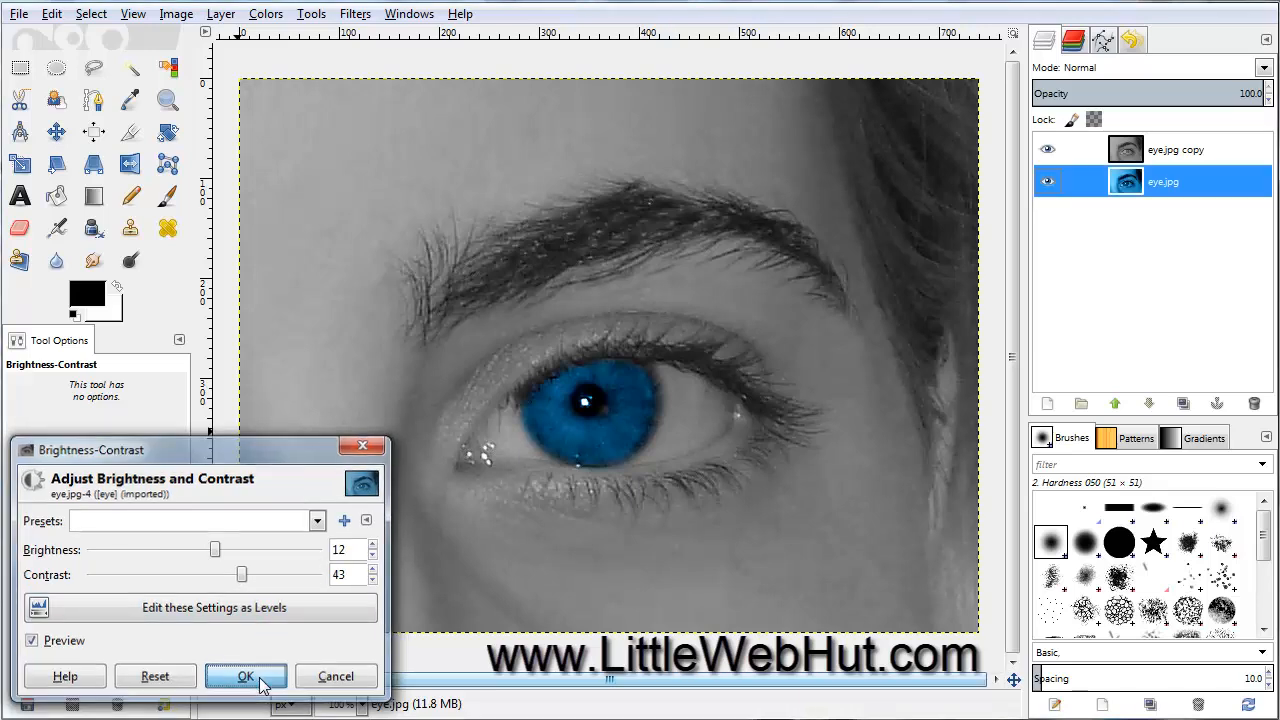
{"action": "left_click", "coordinate": [245, 676]}
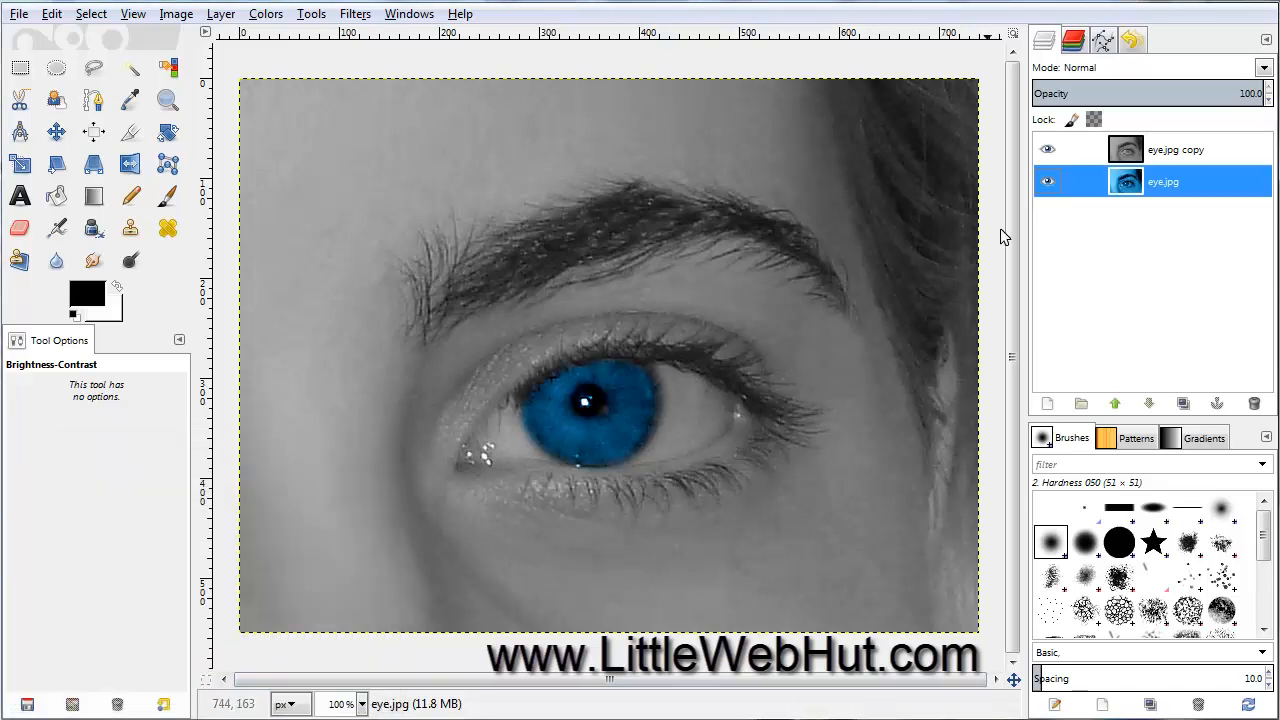
{"action": "left_click", "coordinate": [1177, 149]}
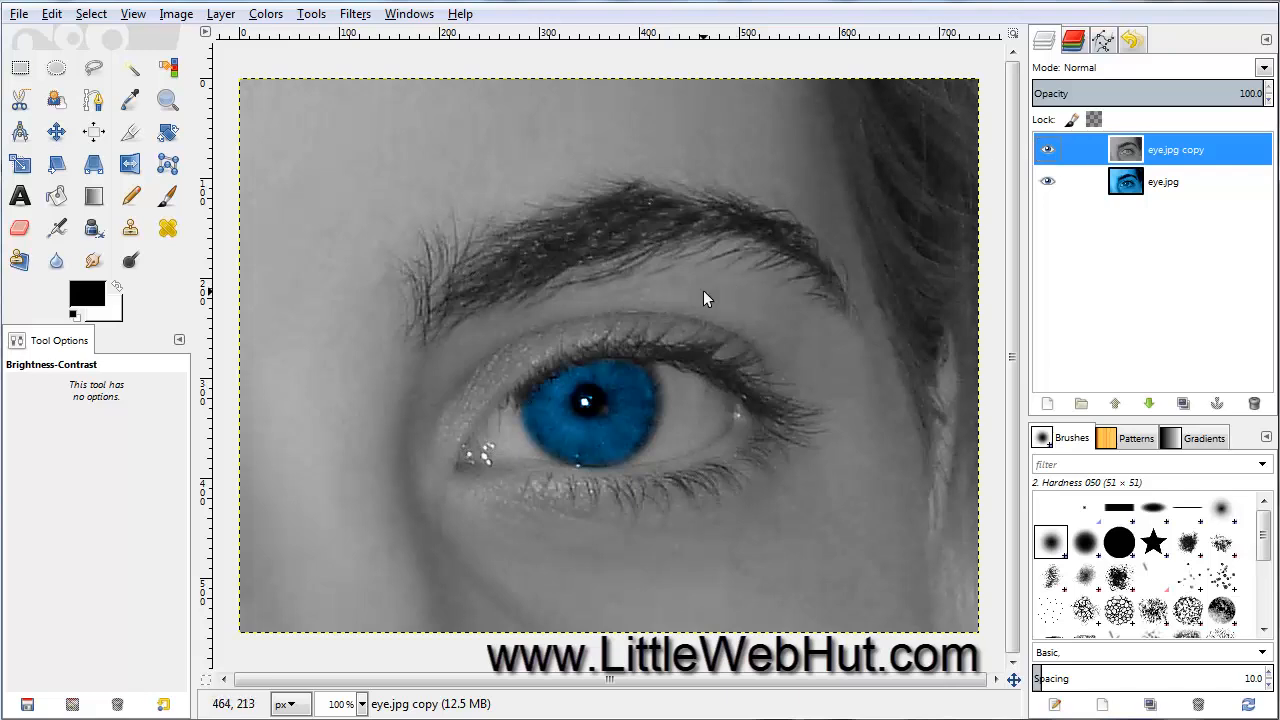
{"action": "mouse_move", "coordinate": [478, 305]}
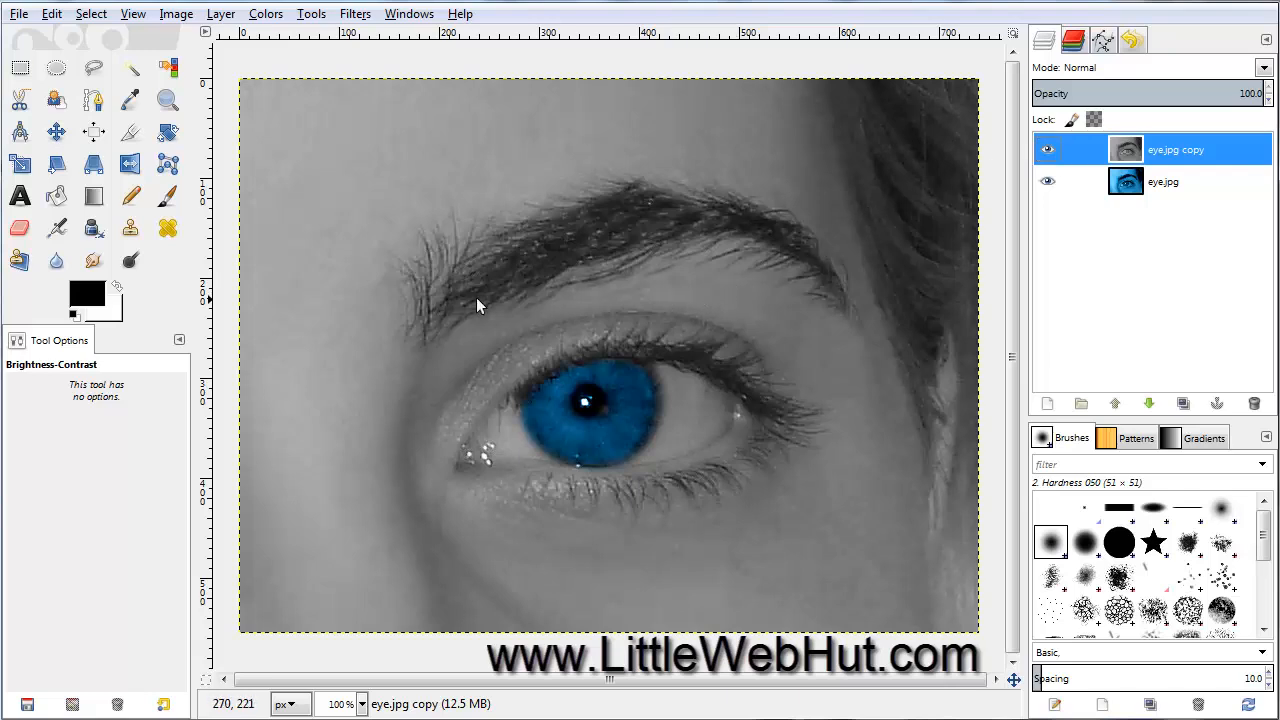
Step: Pick the Eraser tool and make the eye.jpg copy layer active
{"action": "left_click", "coordinate": [20, 228]}
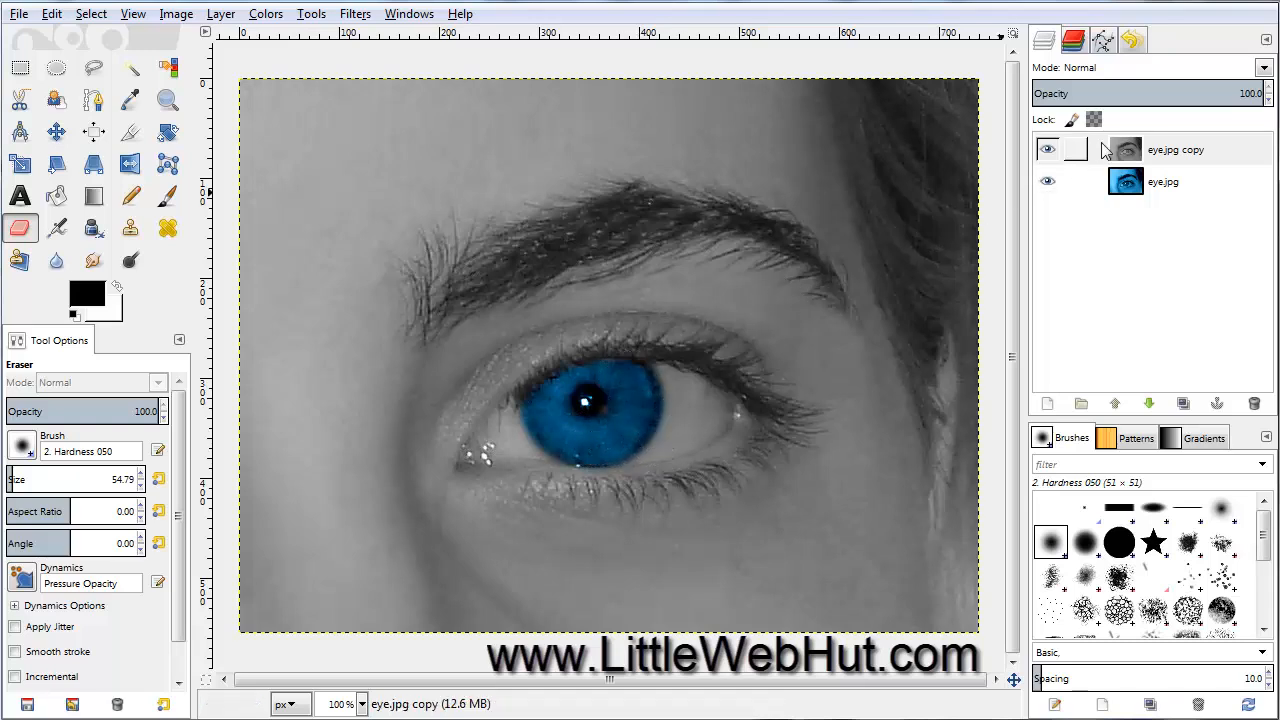
{"action": "left_click", "coordinate": [1175, 149]}
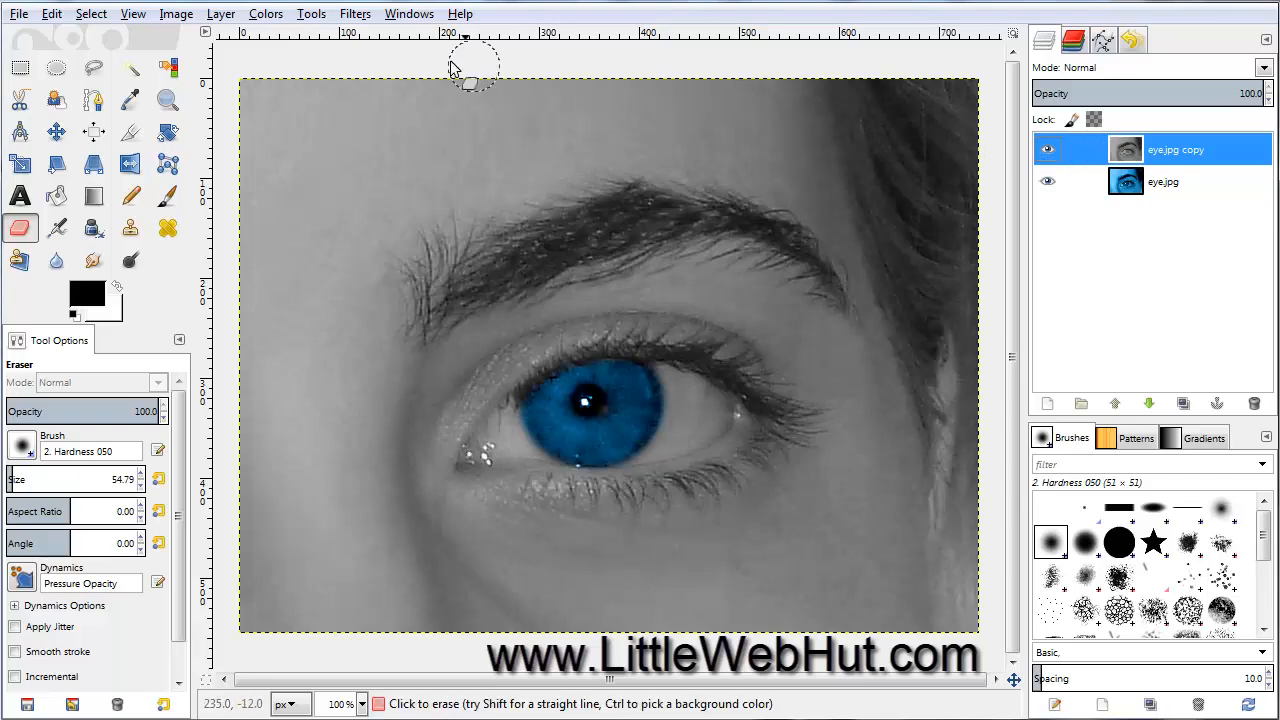
Step: Set Brightness 17 and Contrast 32 on the grayscale eye.jpg copy layer
{"action": "left_click", "coordinate": [265, 13]}
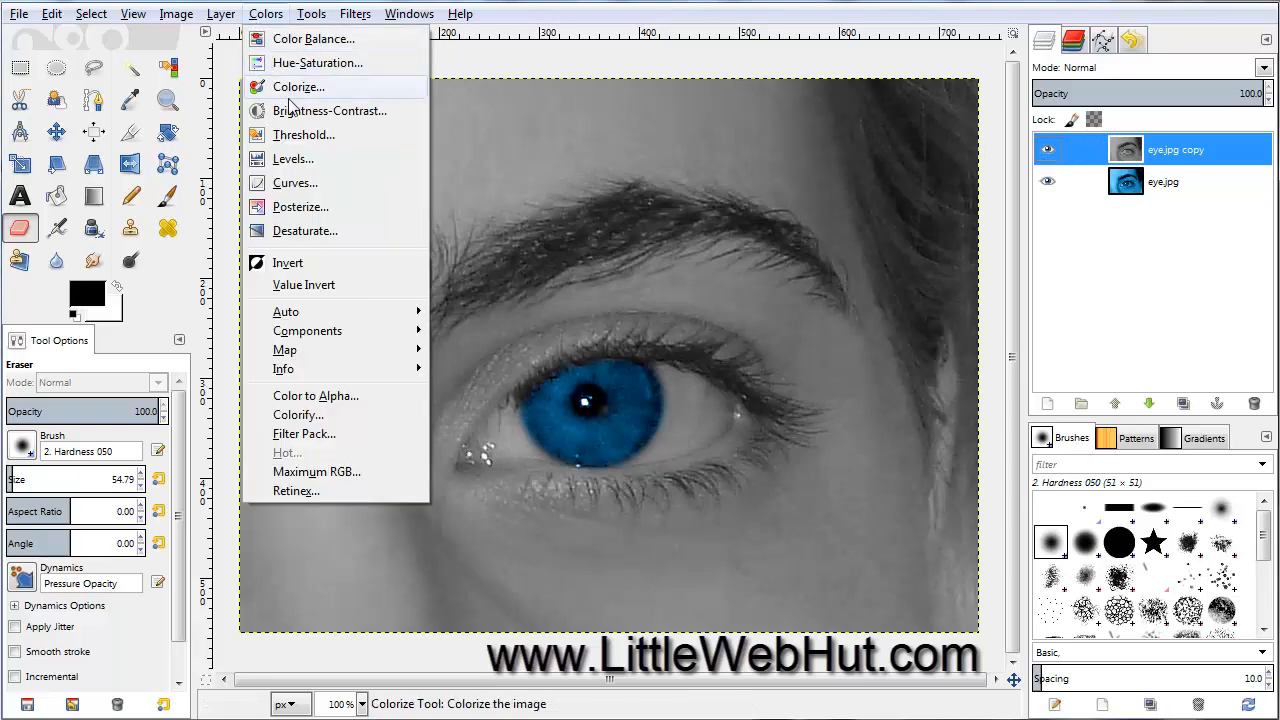
{"action": "left_click", "coordinate": [330, 111]}
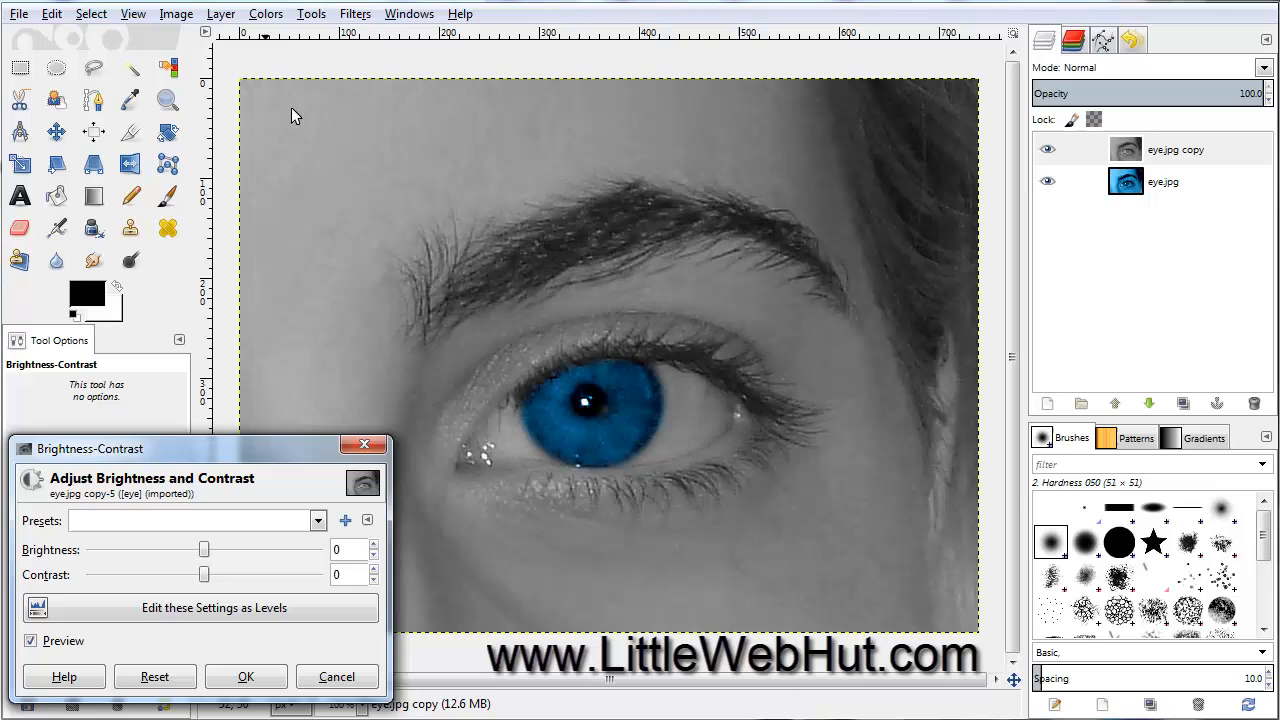
{"action": "left_click_drag", "start_coordinate": [204, 549], "coordinate": [212, 549]}
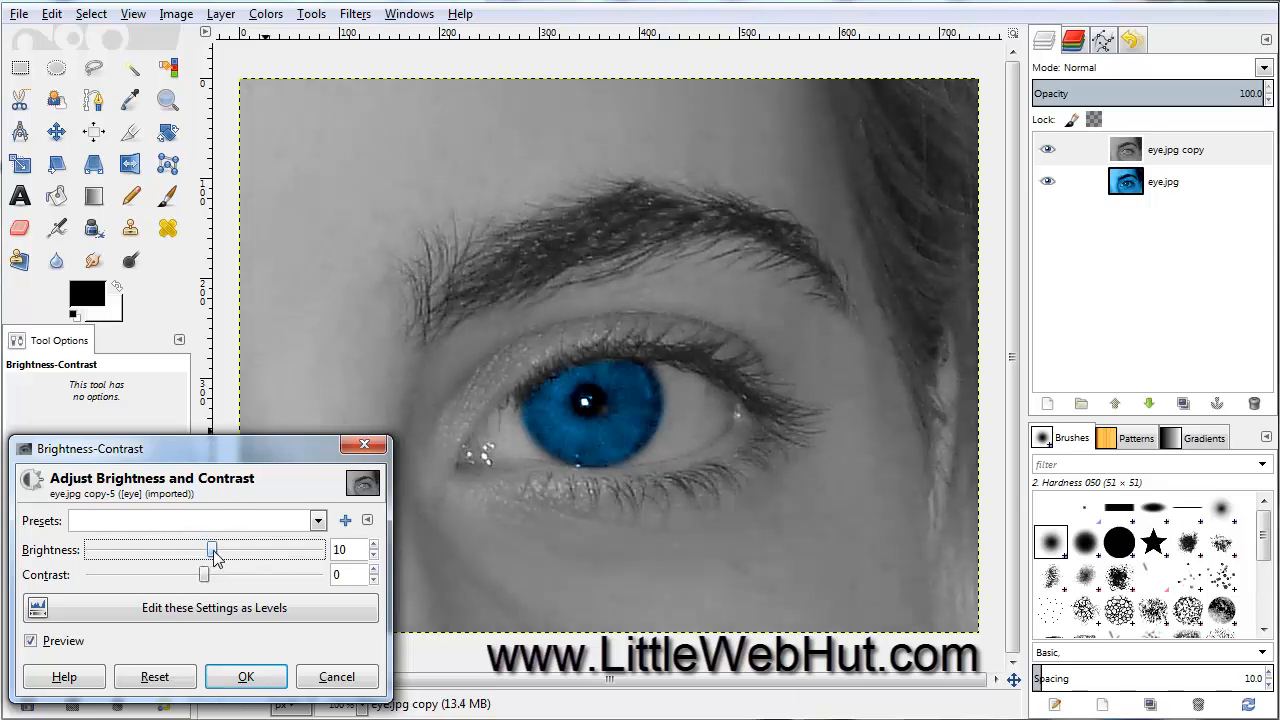
{"action": "left_click_drag", "start_coordinate": [212, 550], "coordinate": [221, 550]}
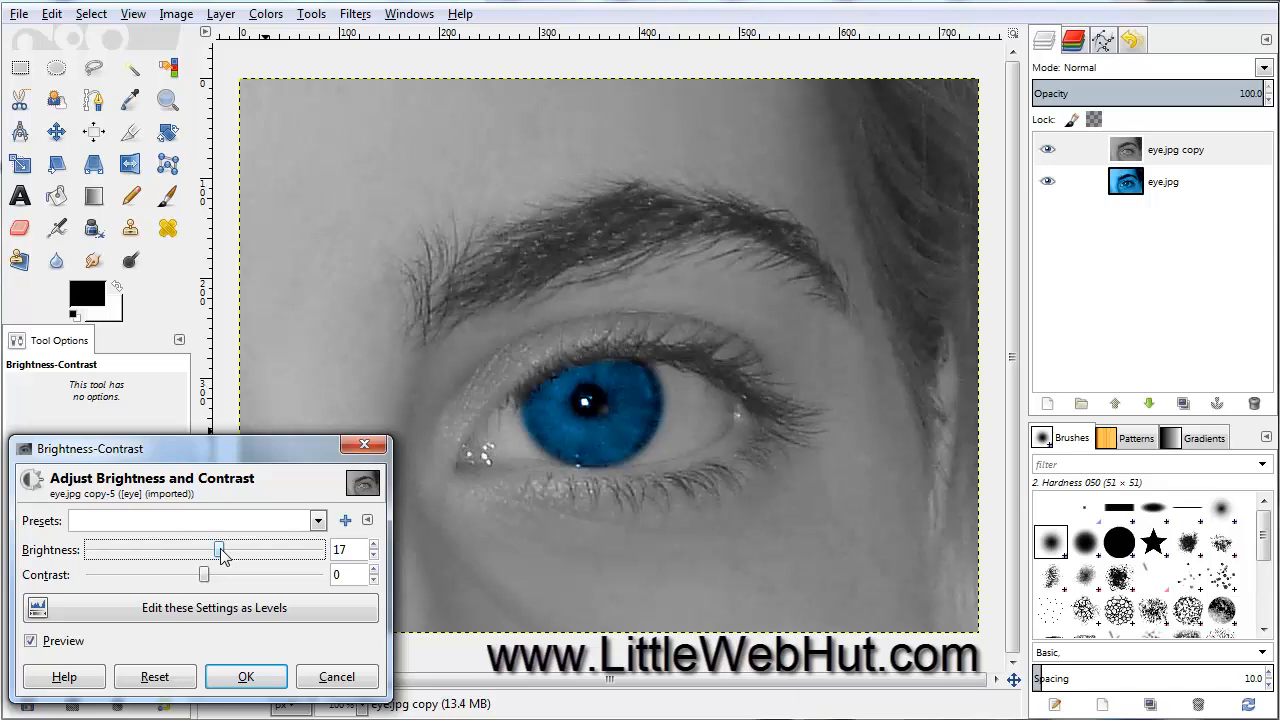
{"action": "left_click_drag", "start_coordinate": [204, 574], "coordinate": [212, 574]}
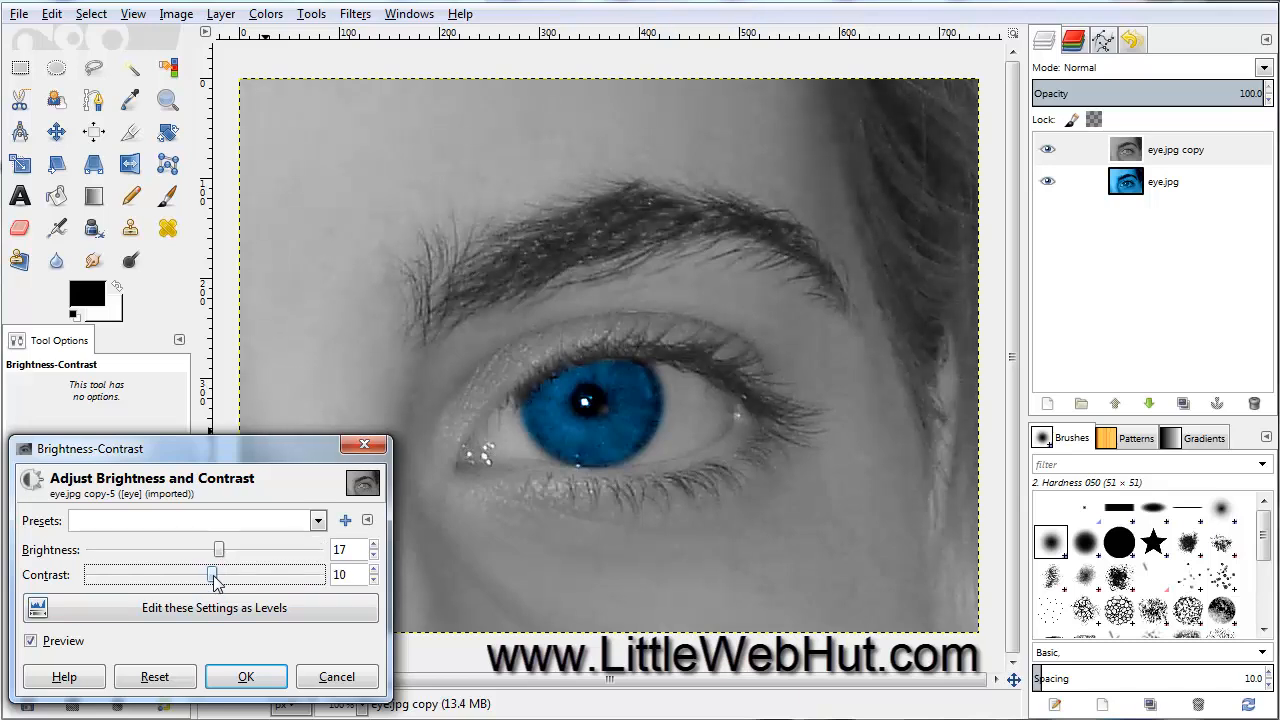
{"action": "left_click_drag", "start_coordinate": [211, 575], "coordinate": [232, 575]}
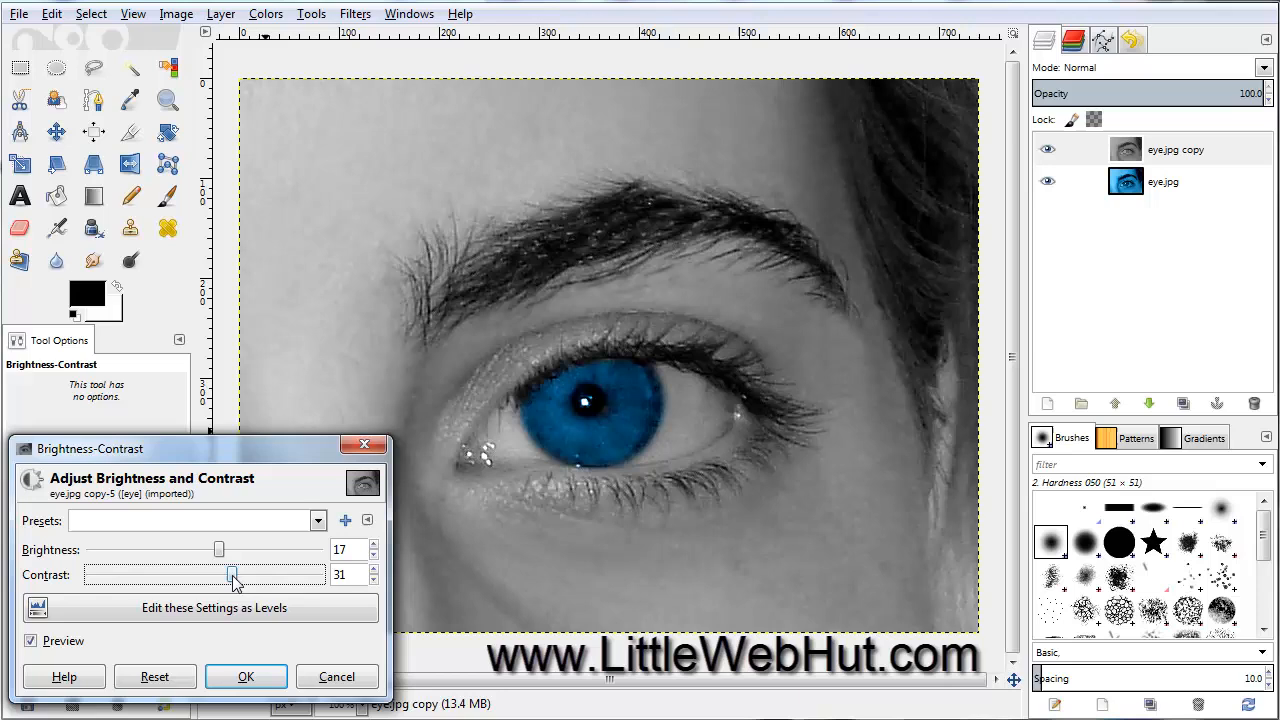
{"action": "left_click_drag", "start_coordinate": [233, 574], "coordinate": [236, 574]}
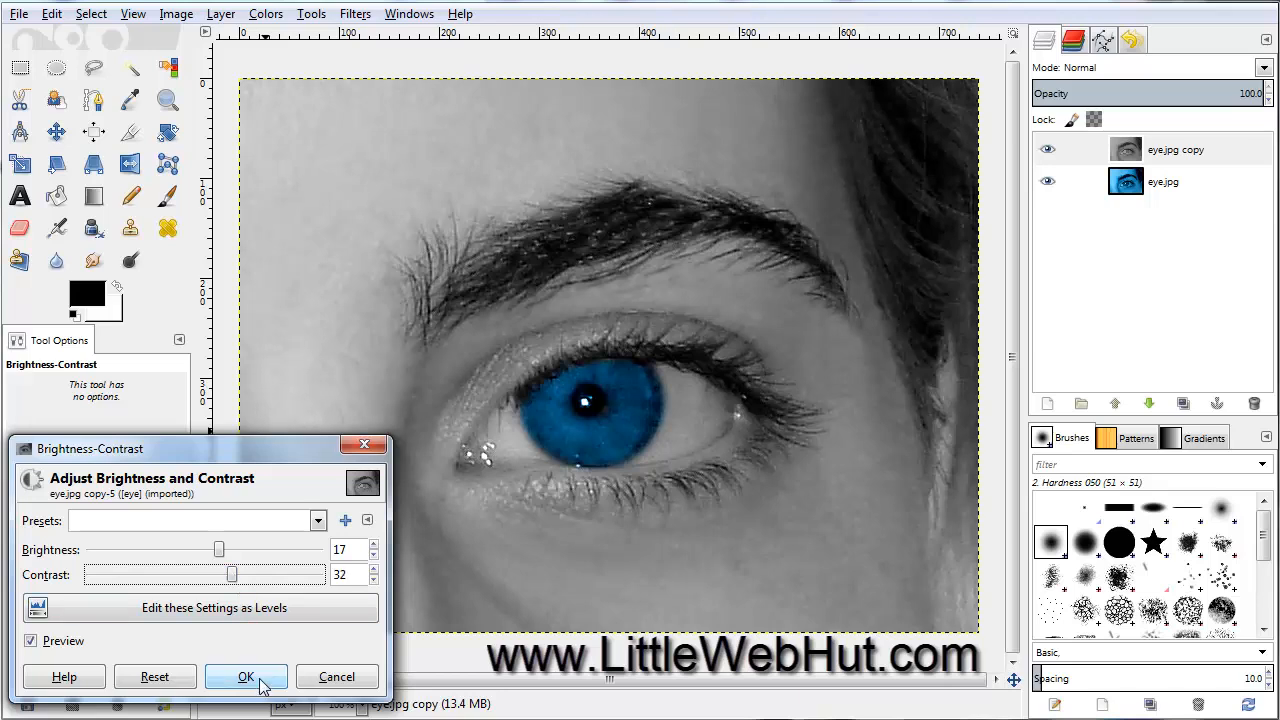
{"action": "left_click", "coordinate": [246, 677]}
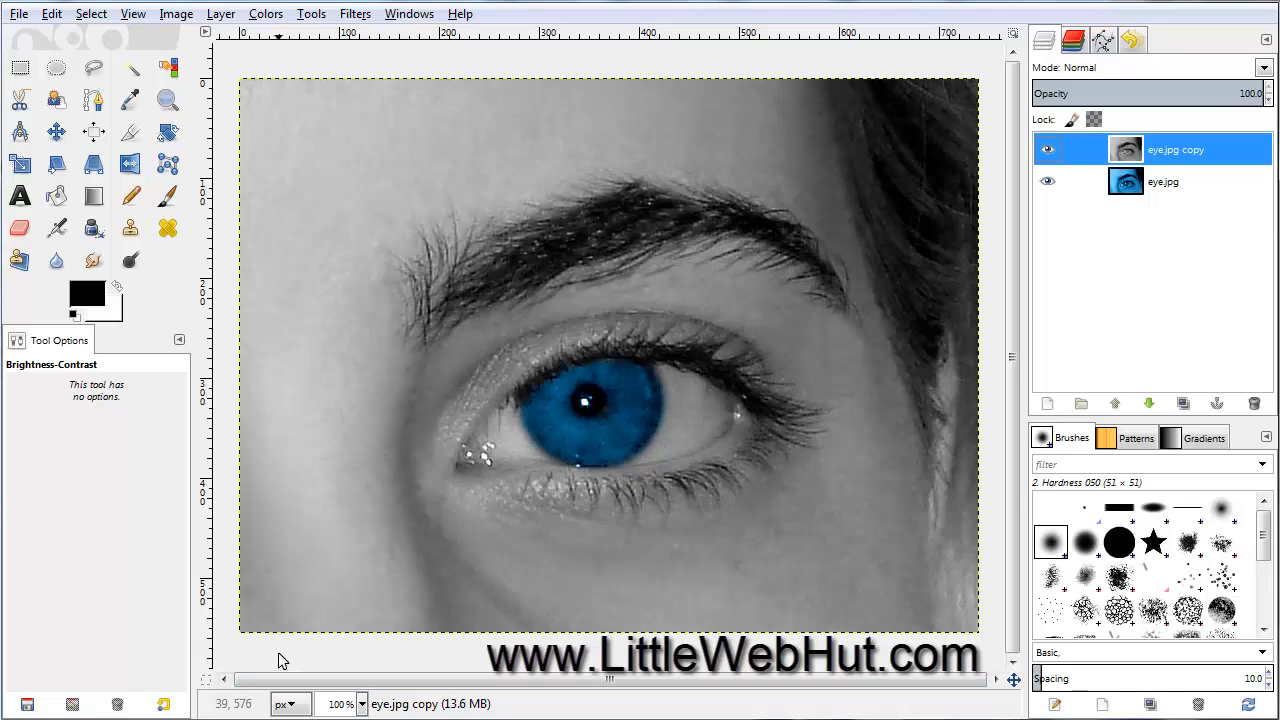
{"action": "mouse_move", "coordinate": [667, 460]}
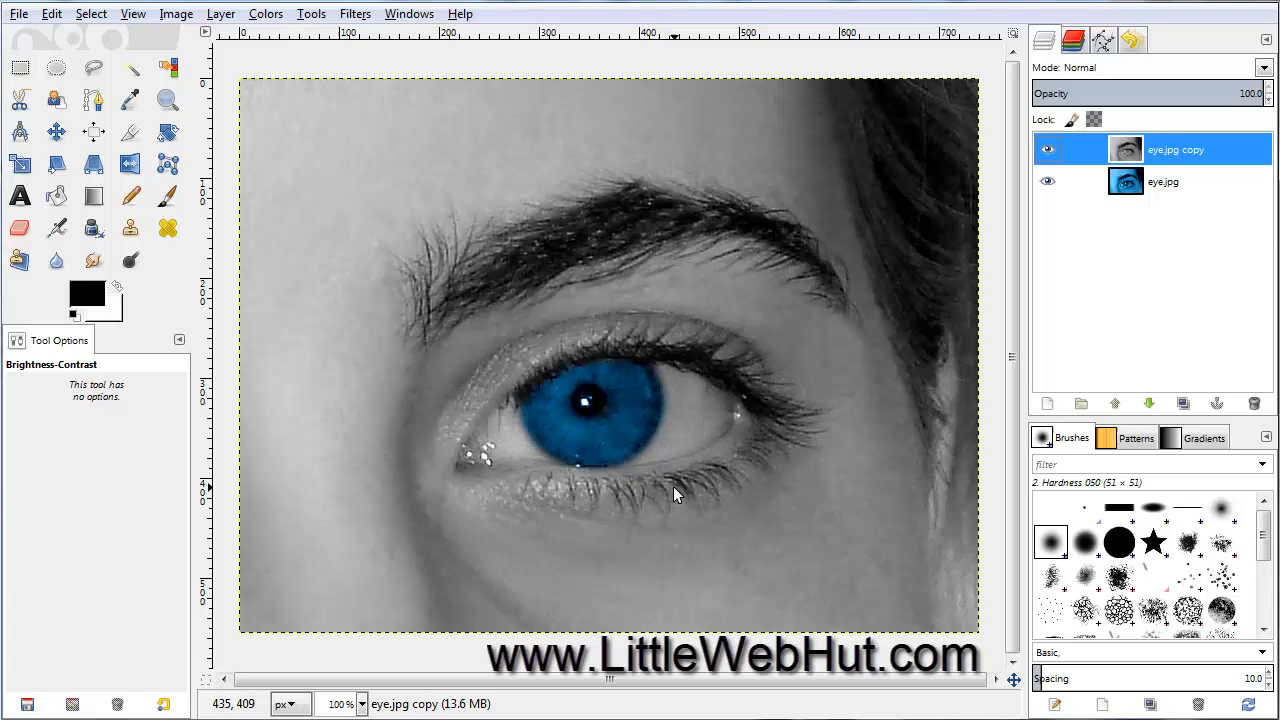
Step: Select the Dodge/Burn tool set to Dodge with Range limited to Highlights
{"action": "left_click", "coordinate": [130, 260]}
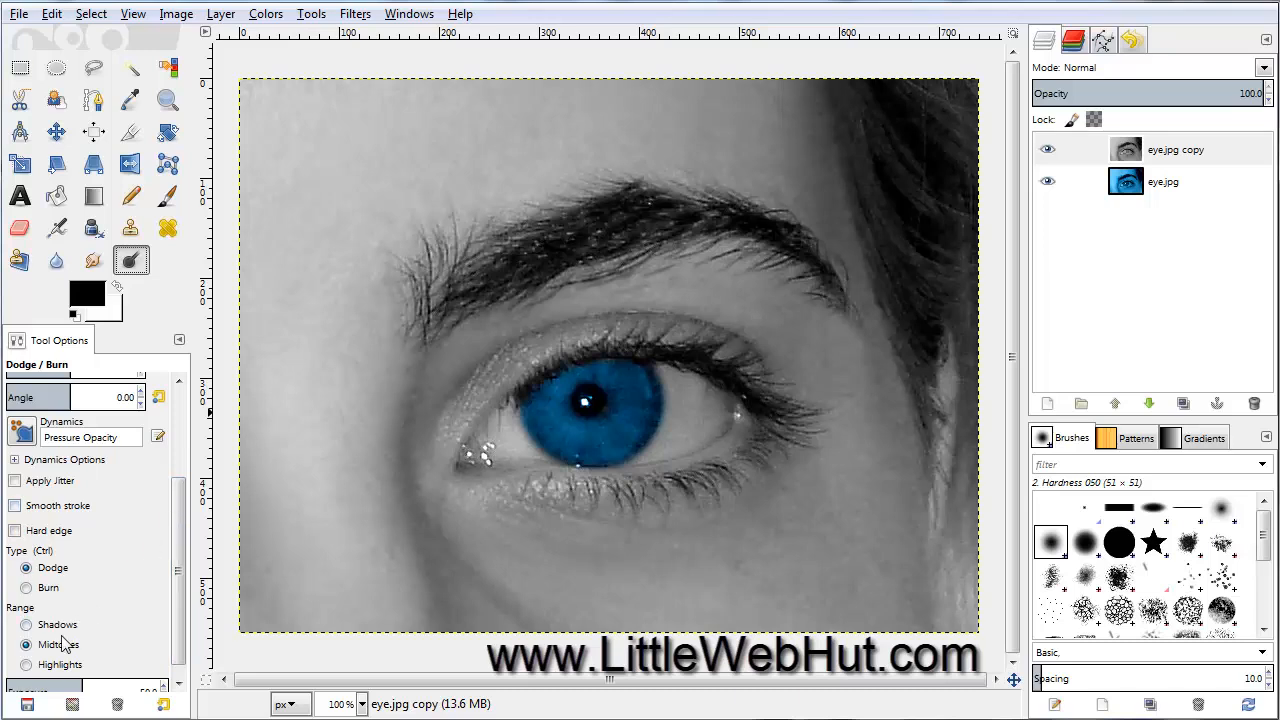
{"action": "left_click", "coordinate": [26, 664]}
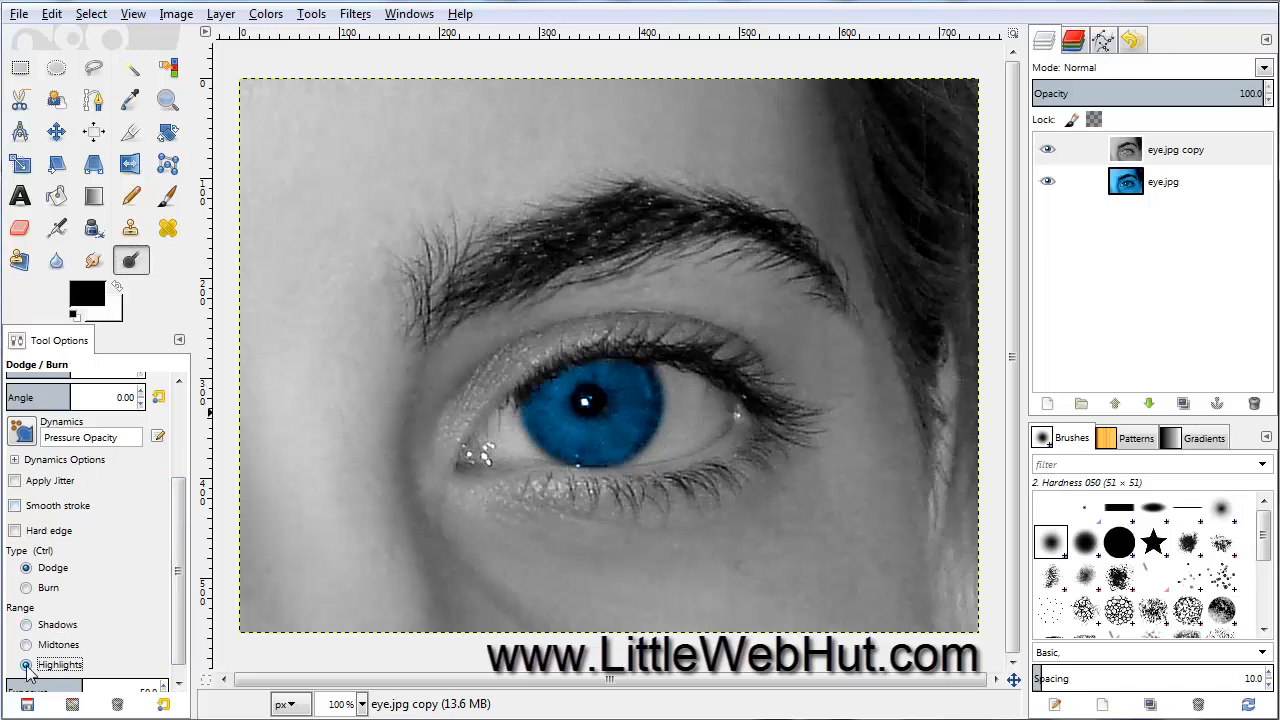
{"action": "left_click", "coordinate": [26, 567]}
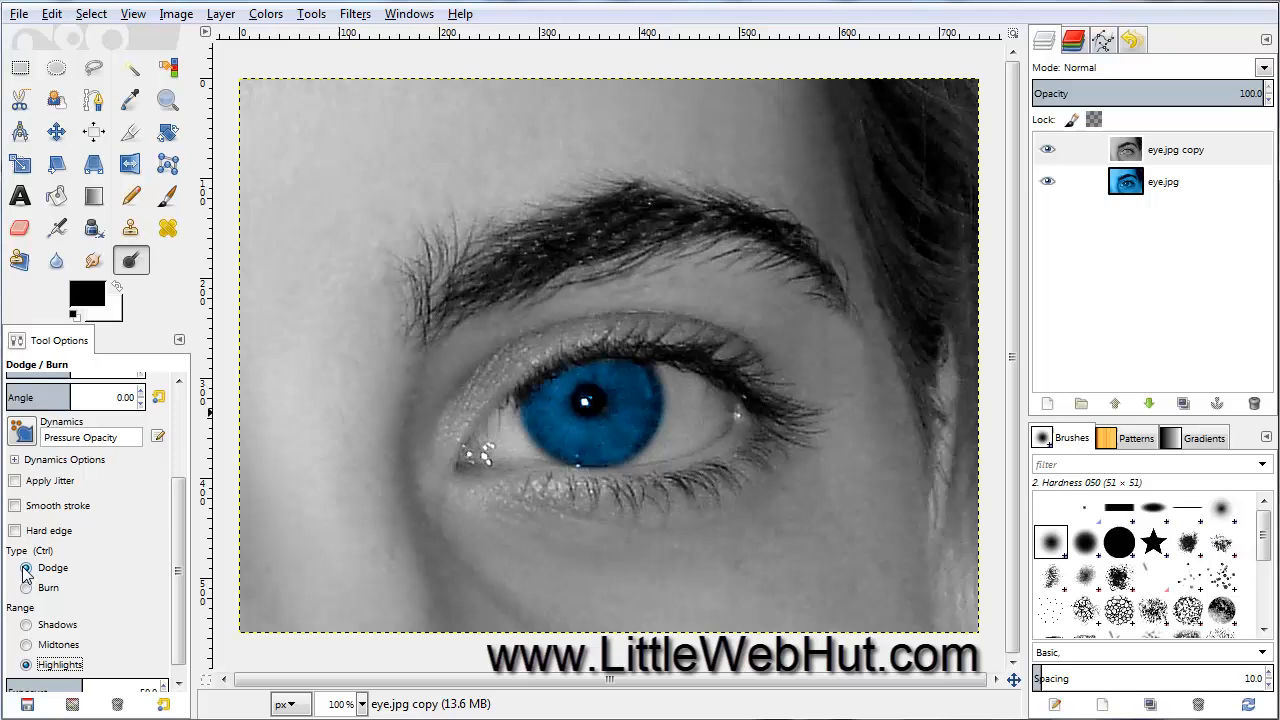